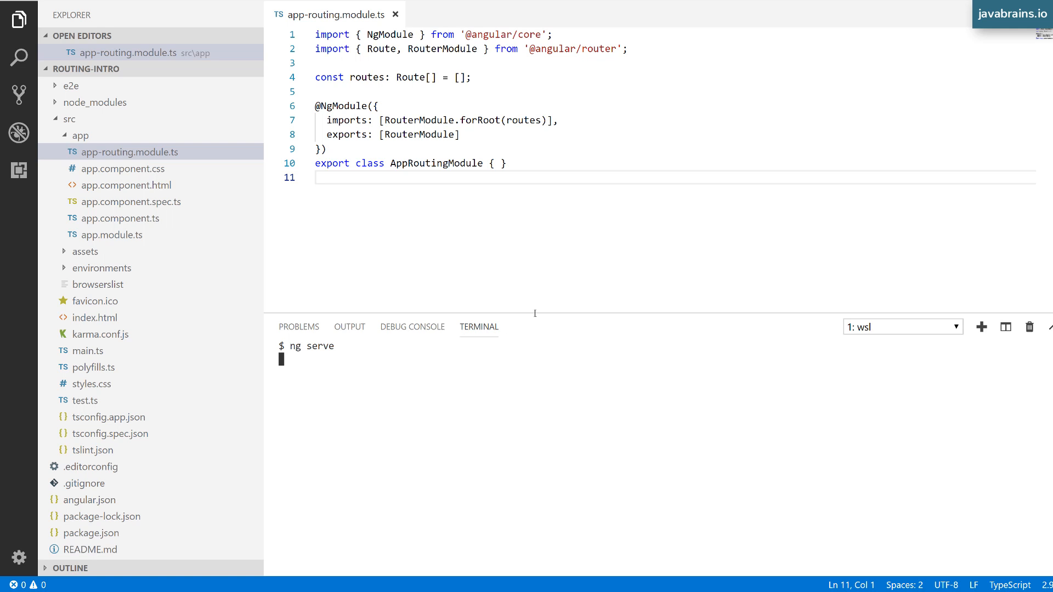
mouse_move(479, 223)
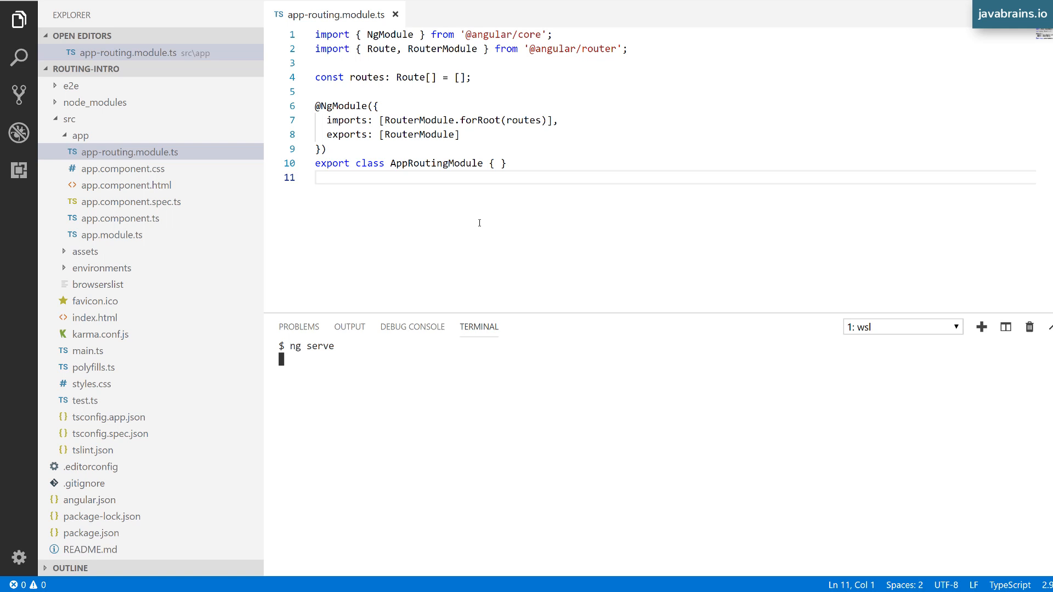
mouse_move(504, 228)
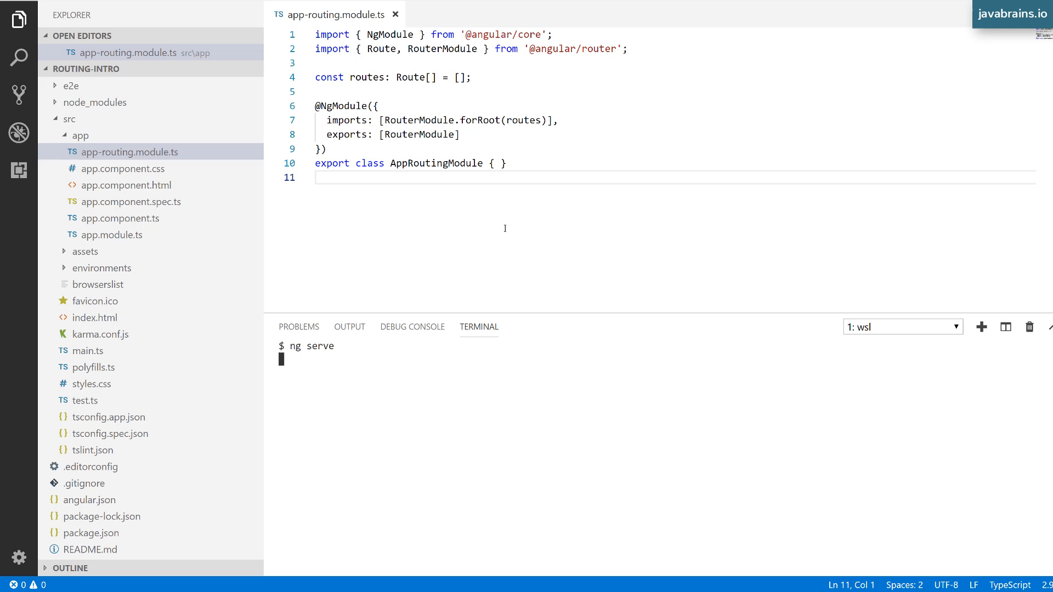
mouse_move(513, 208)
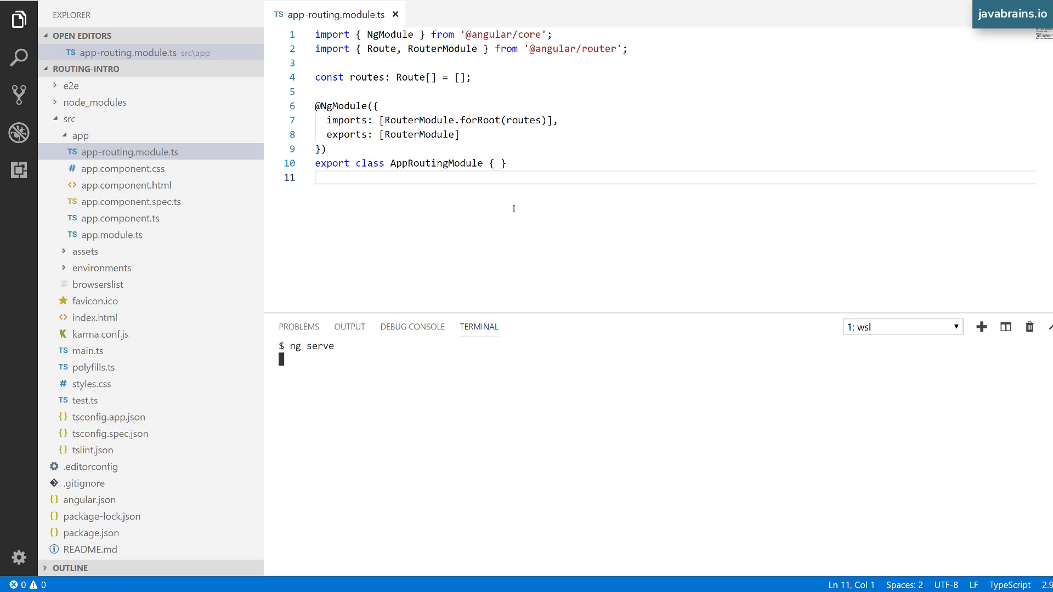
mouse_move(542, 210)
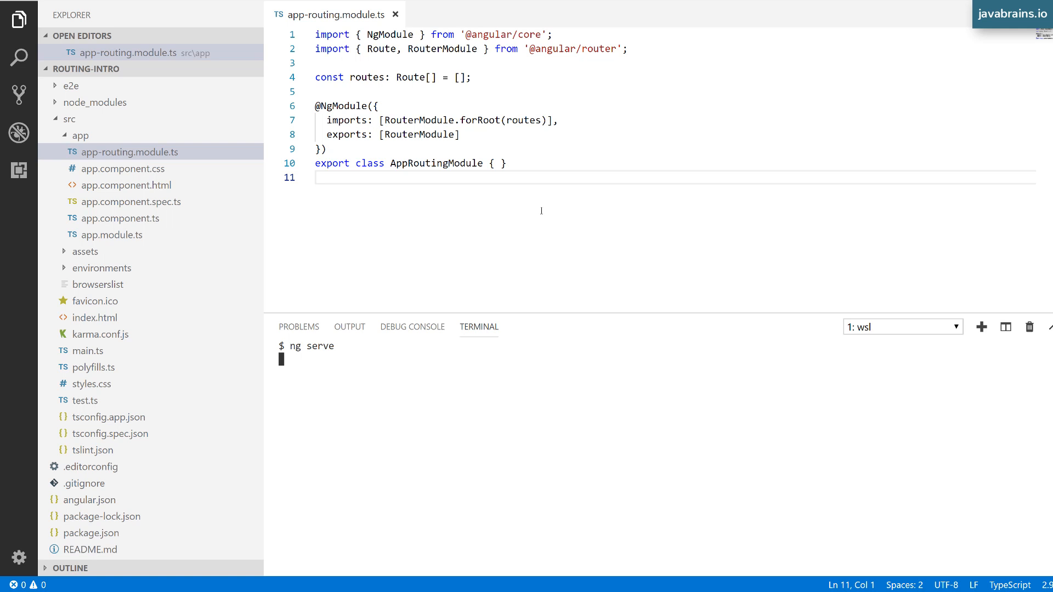
mouse_move(542, 200)
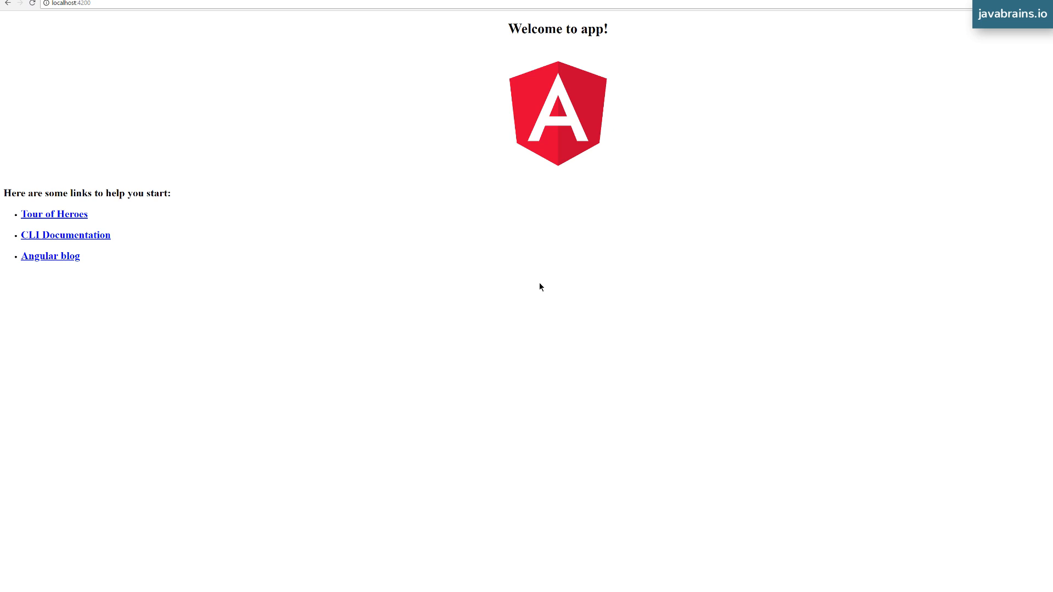
mouse_move(526, 293)
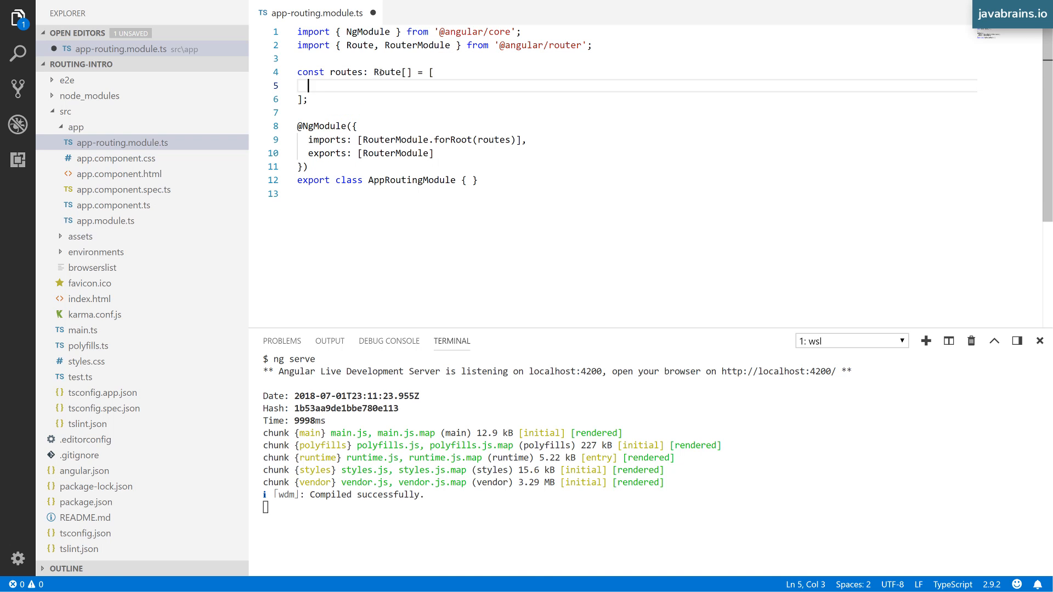
mouse_move(344, 80)
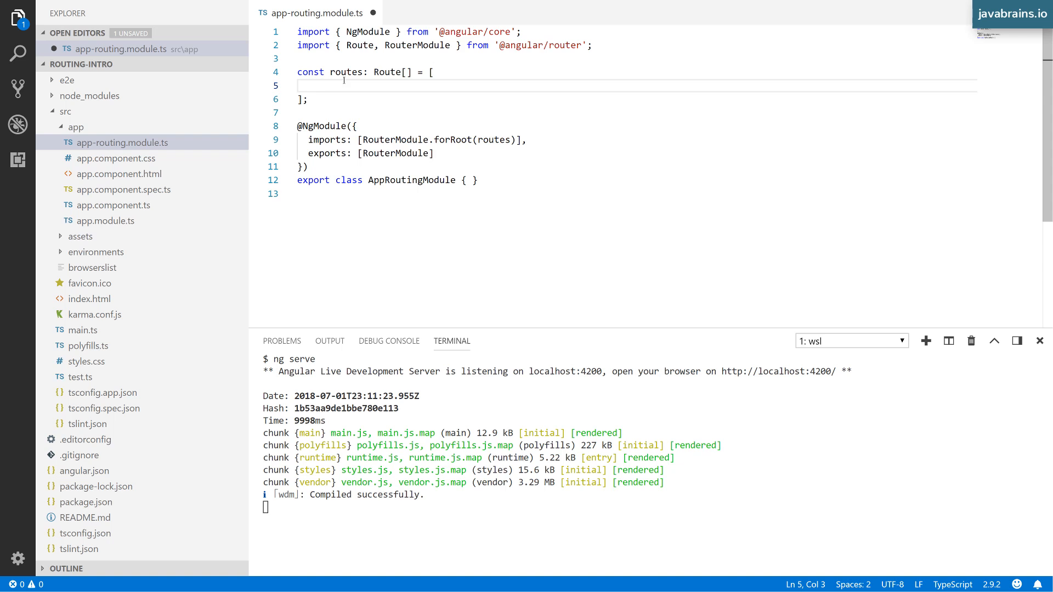
Insert an empty { } object as the first entry of the routes array
text({ })
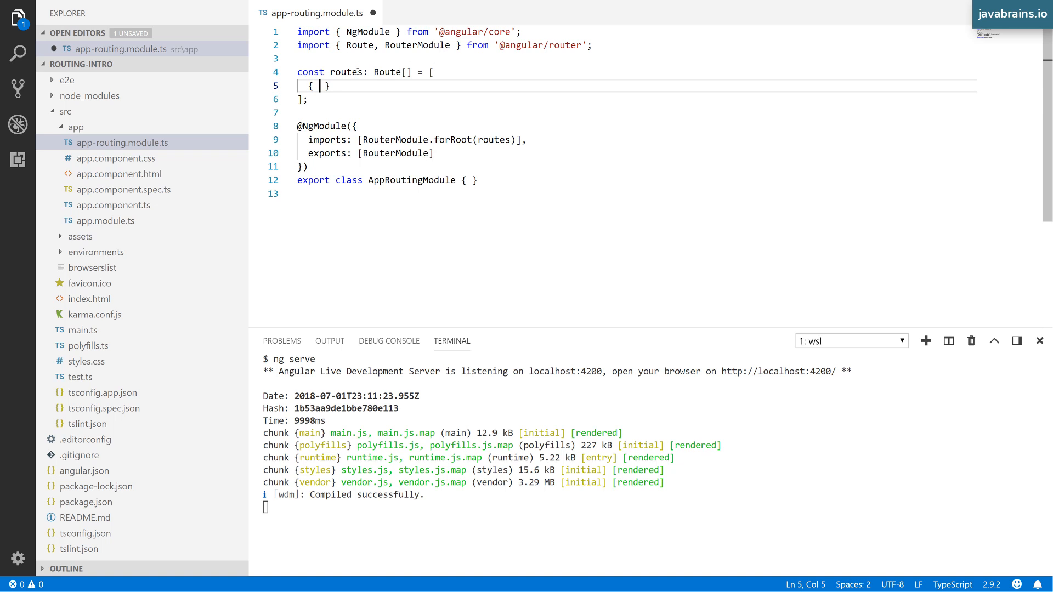
mouse_move(391, 72)
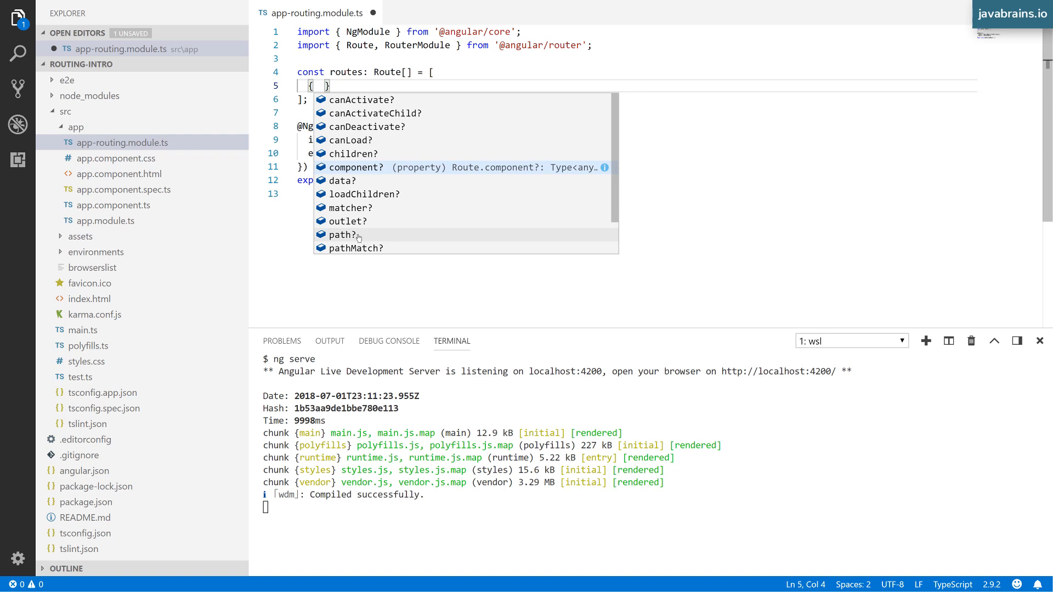
mouse_move(355, 221)
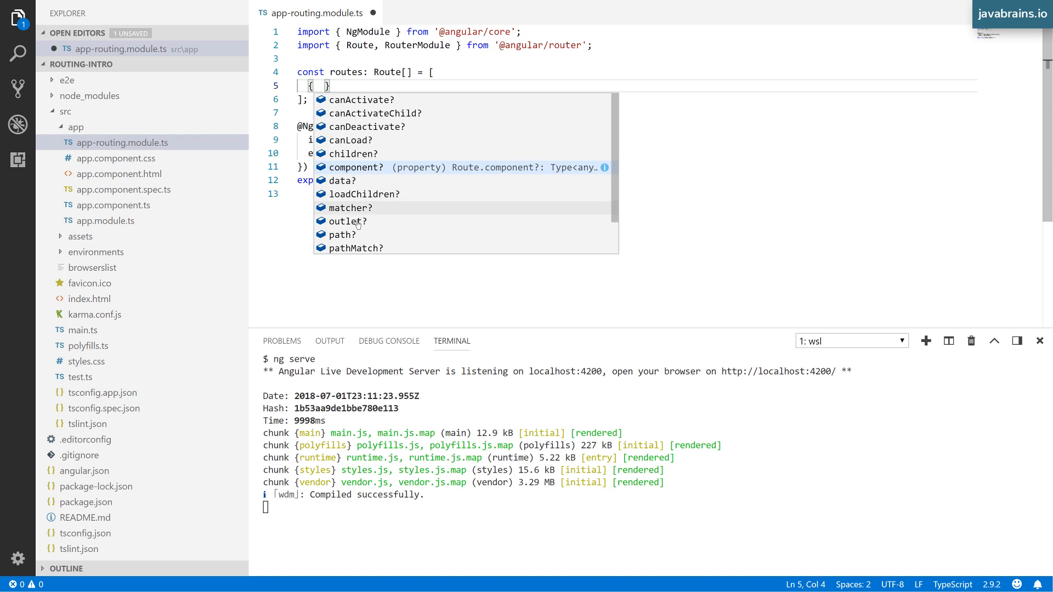
mouse_move(355, 234)
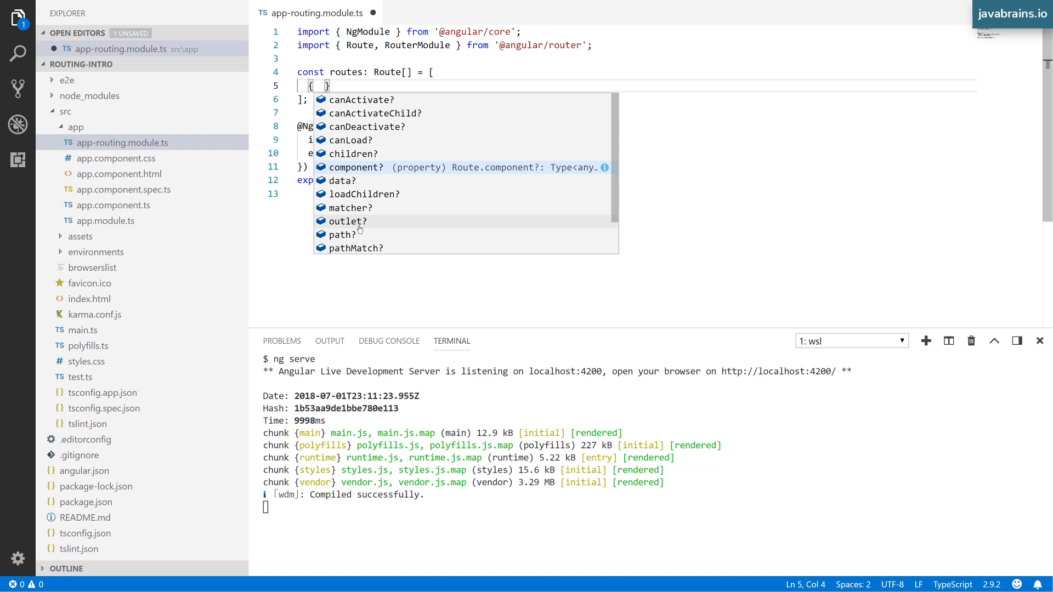
mouse_move(344, 235)
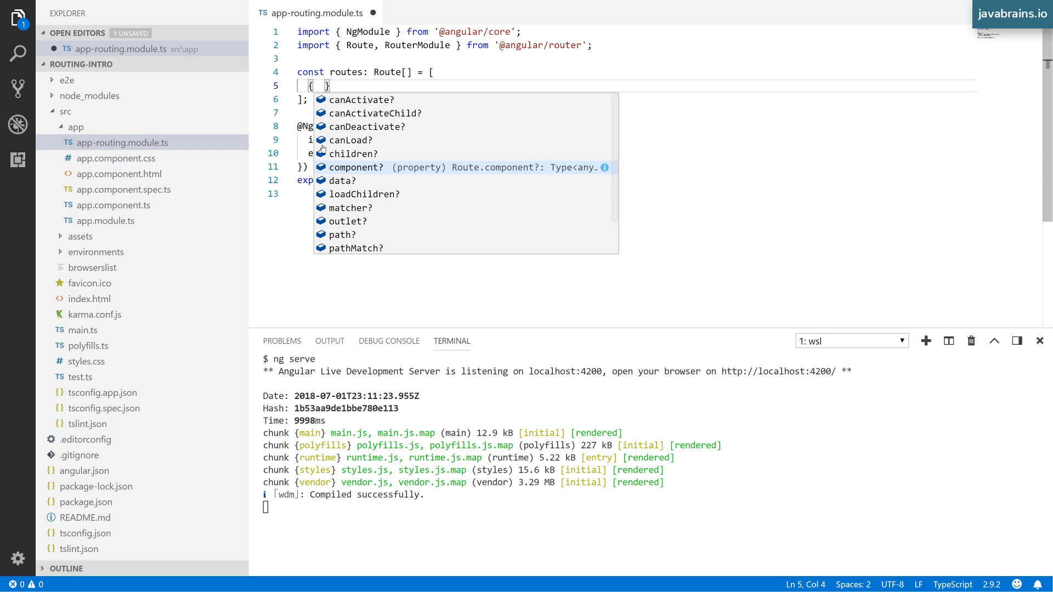
Write the first route object with path 'home' and a blank component
text(path)
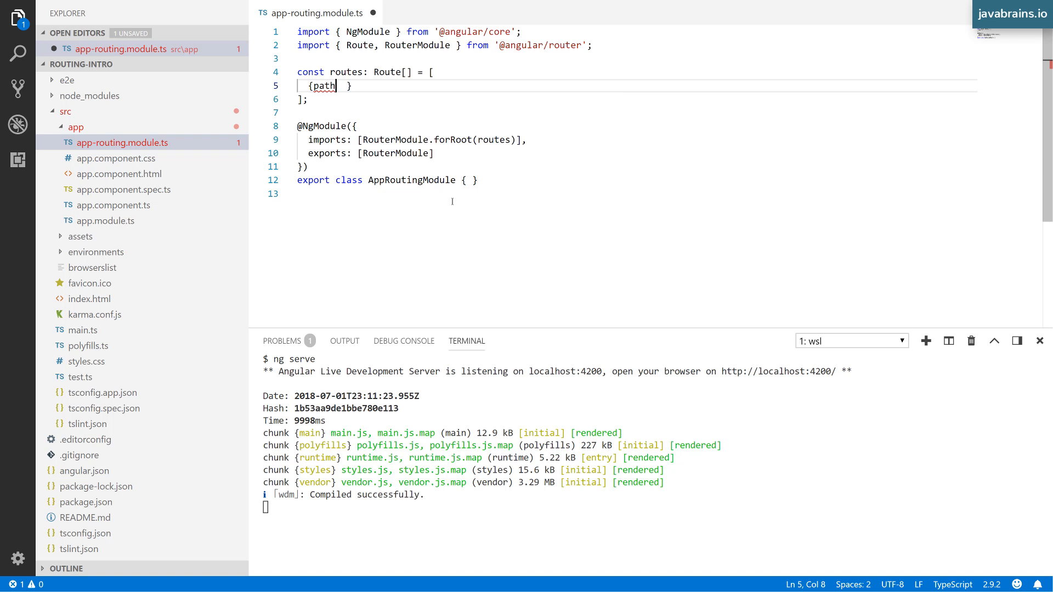
text(:)
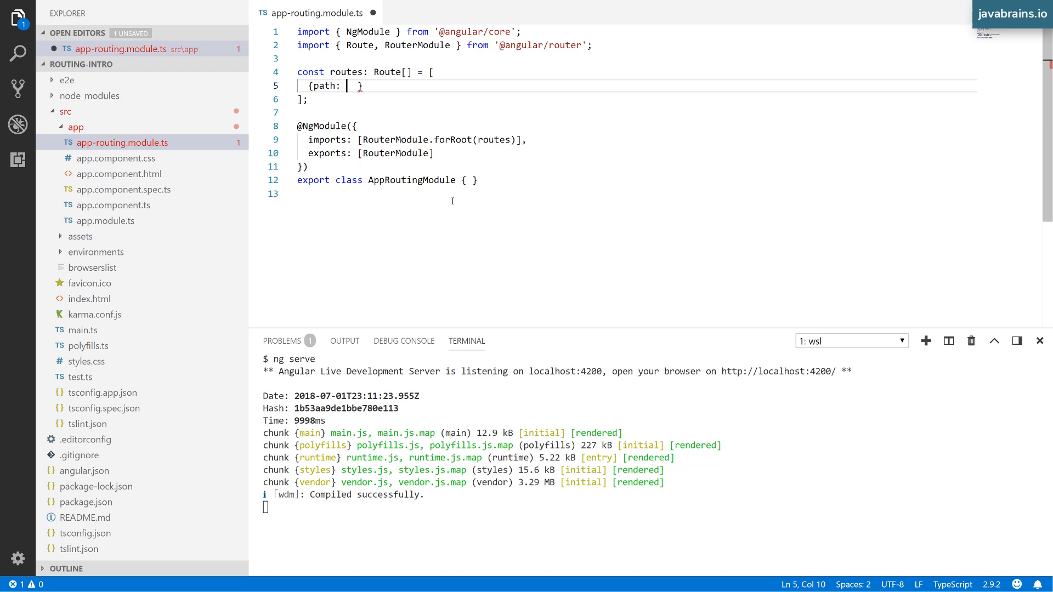
text('home')
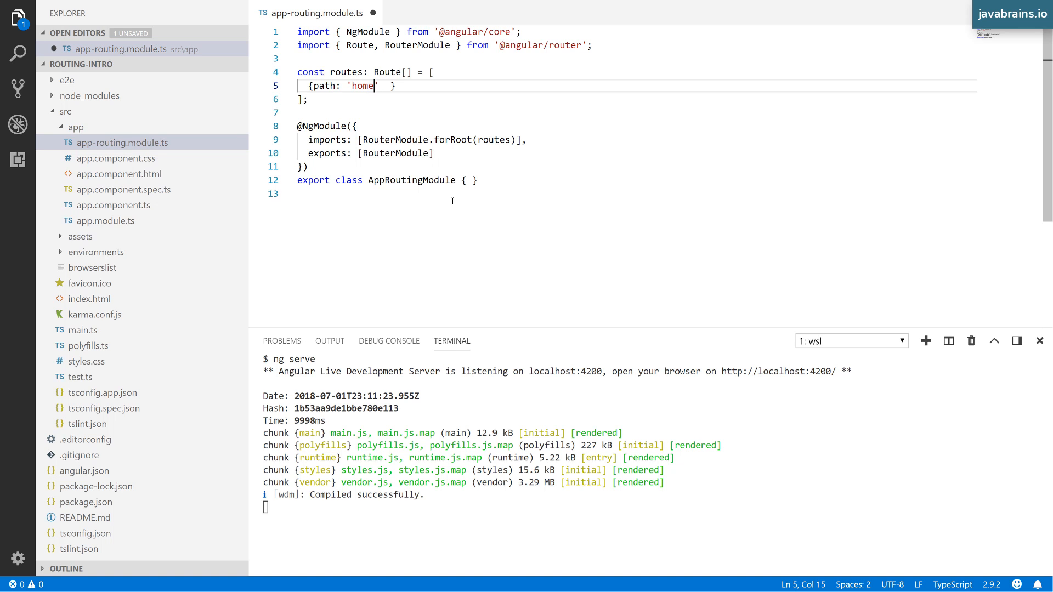
text(',)
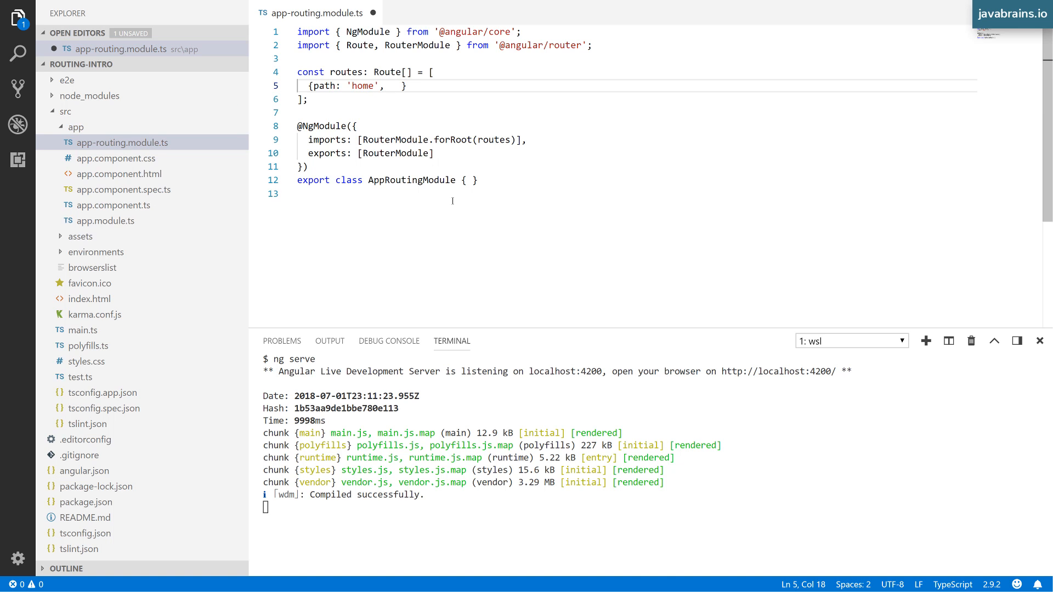
text(component:)
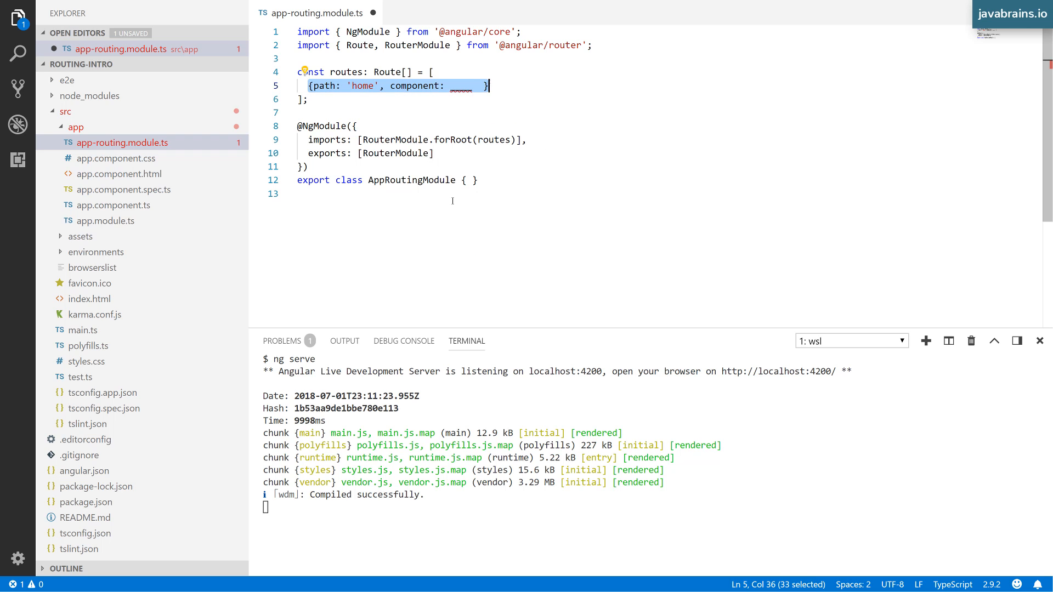
Duplicate the home route and change the copy's path to 'settings'
text(,)
key(Enter)
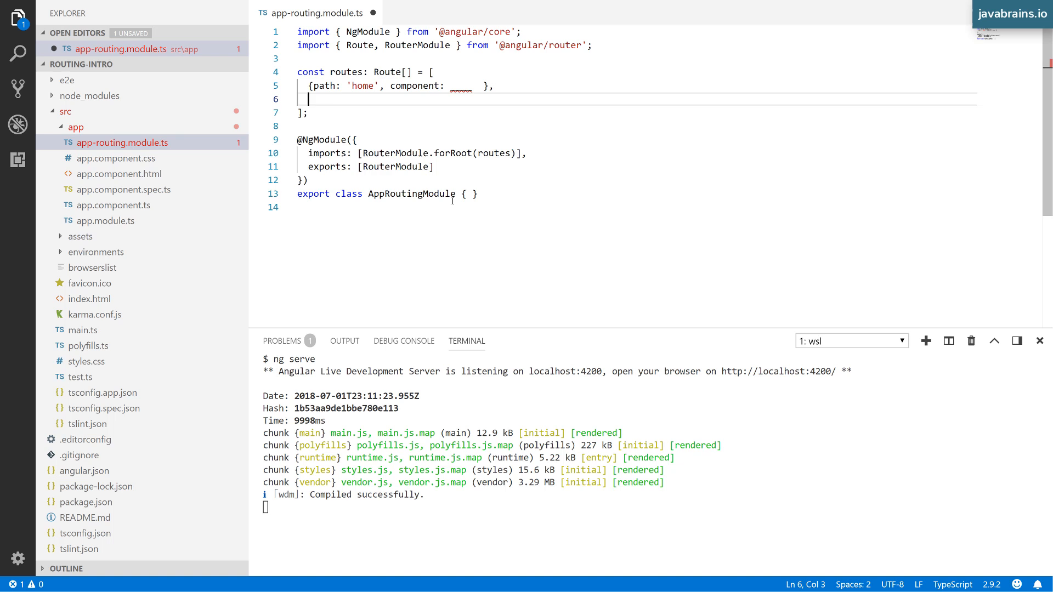
text({path: 'home', component:  })
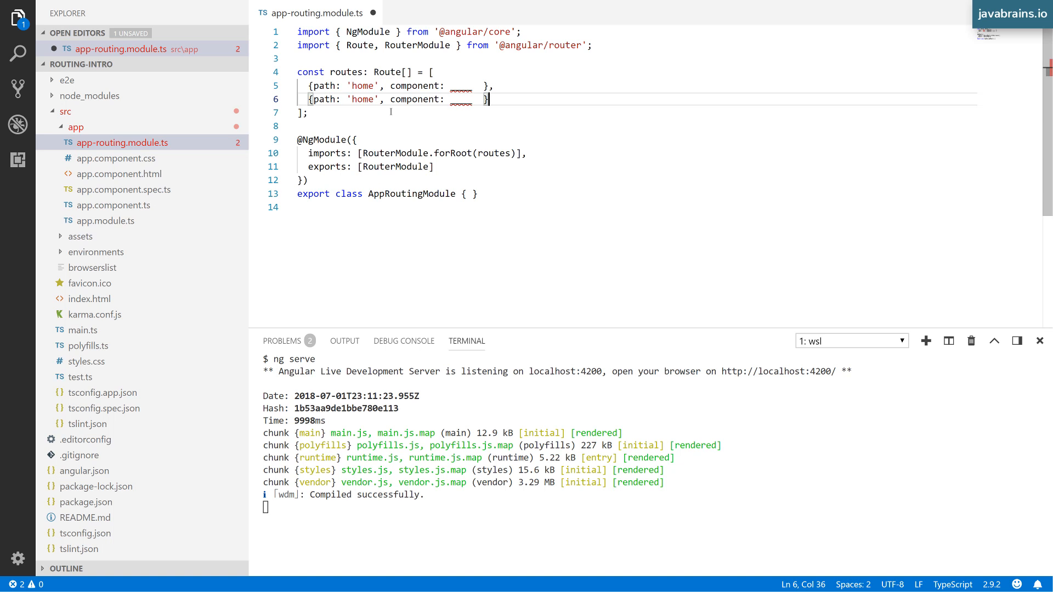
text(s)
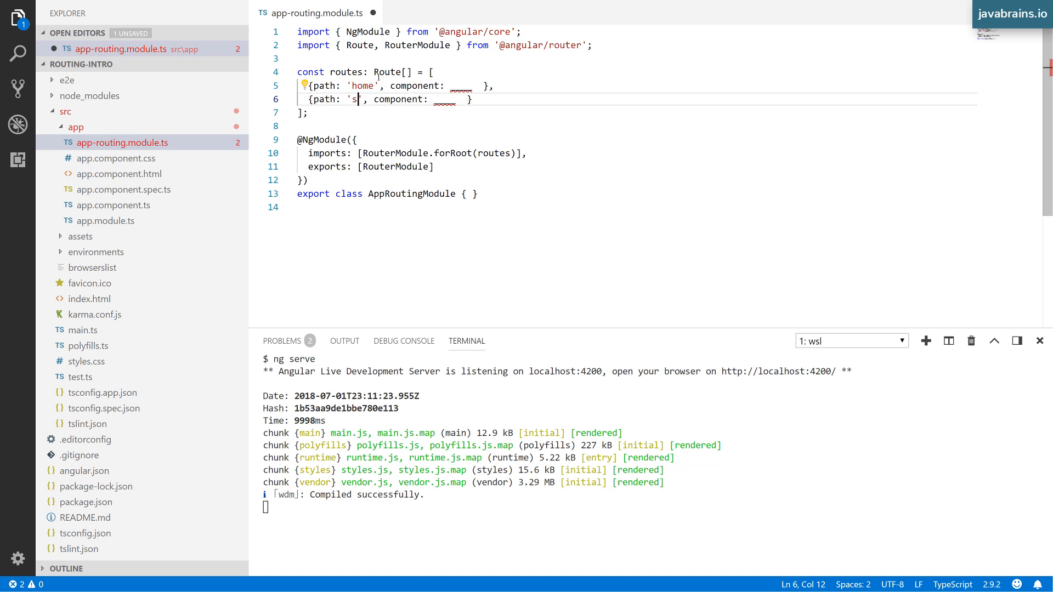
text(ettings)
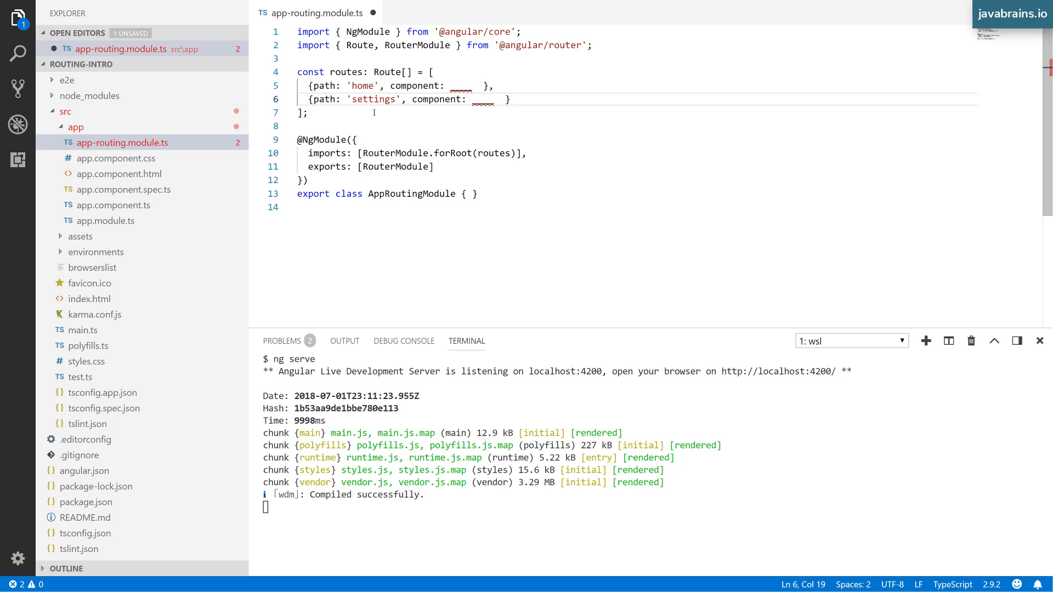
double_click(373, 99)
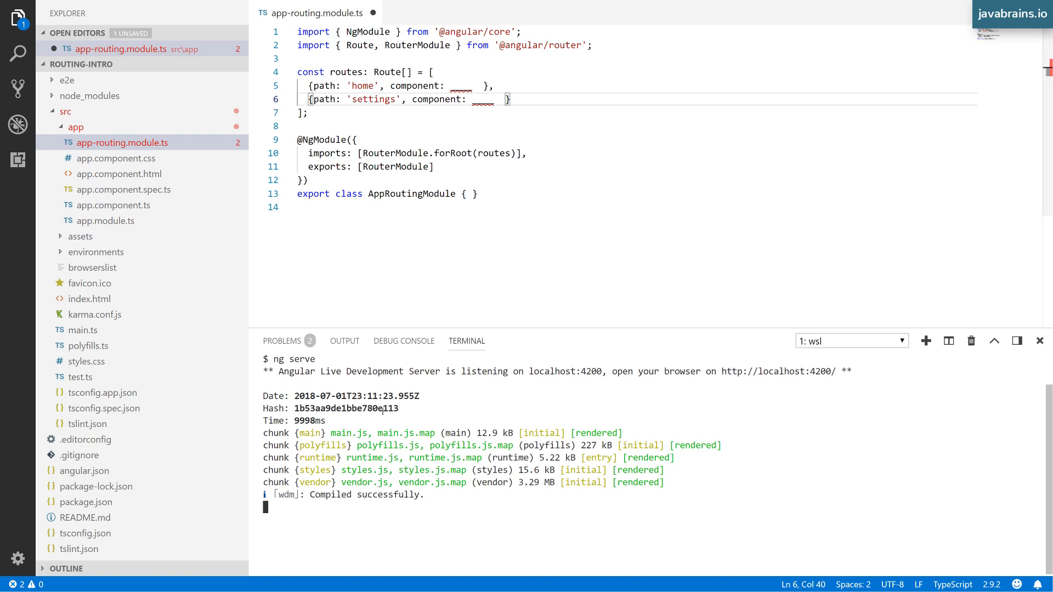
Stop the dev server and run ng g c home, then ng g c settings
key(Ctrl+C)
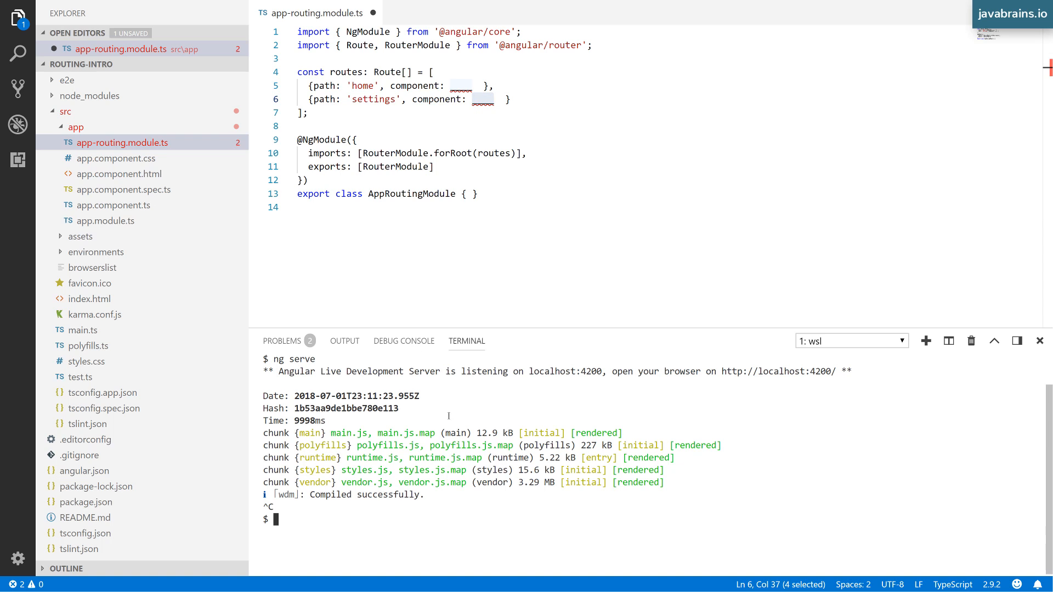
text(ng g c)
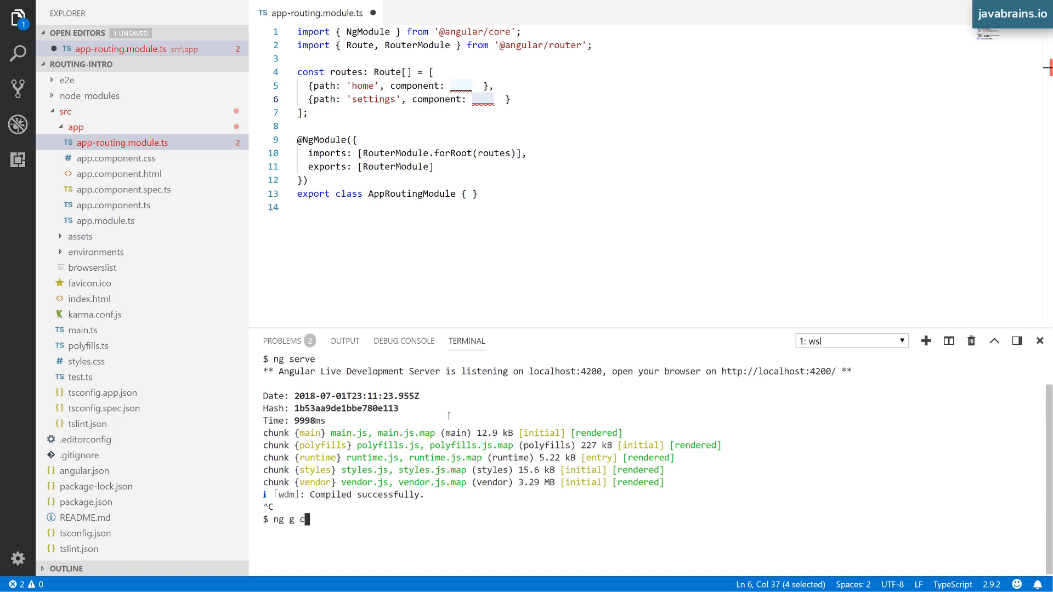
text(Home)
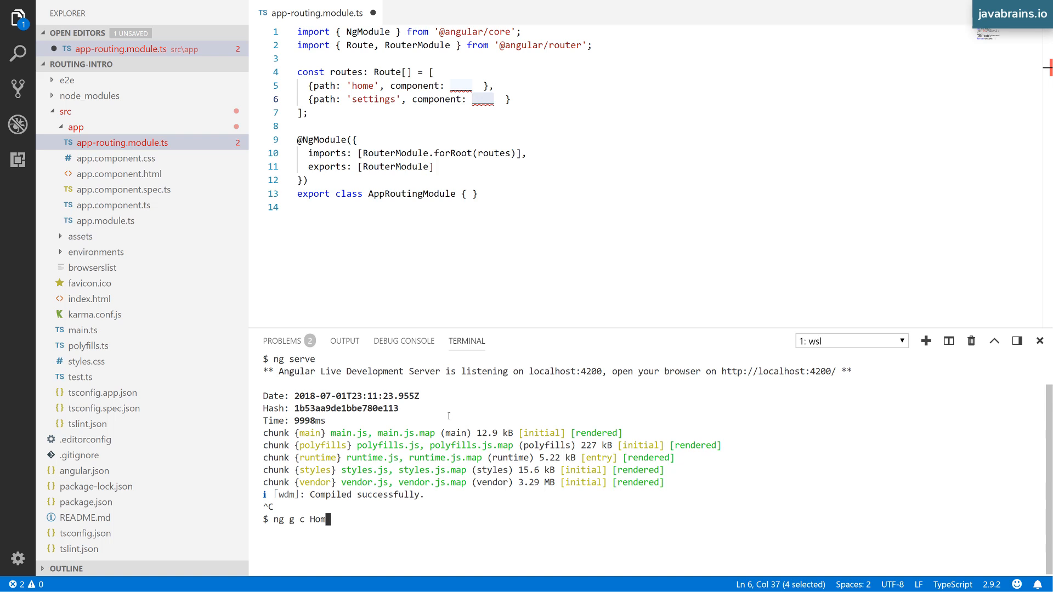
text(home)
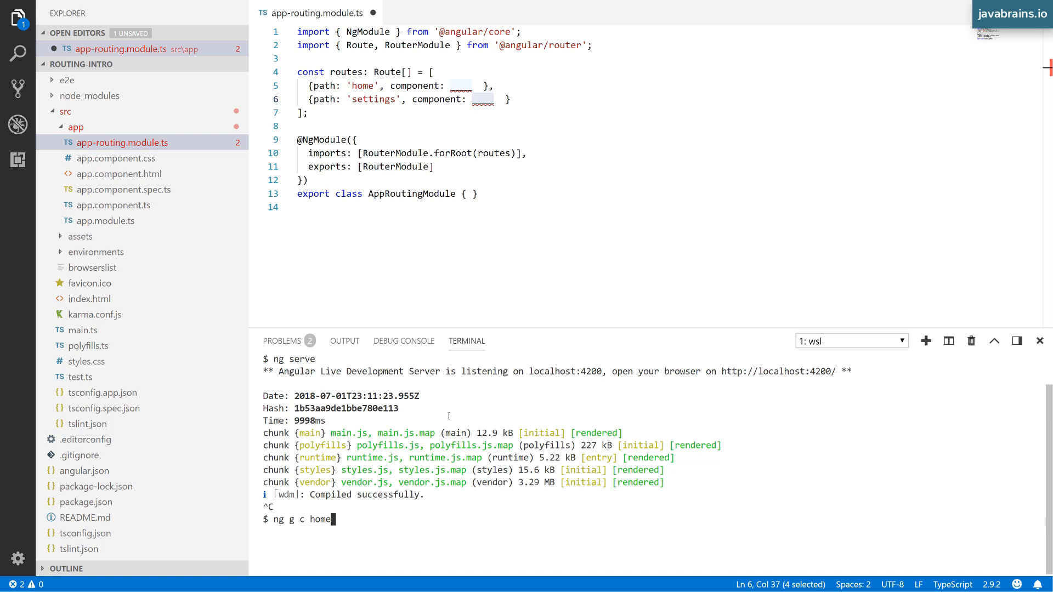
key(Enter)
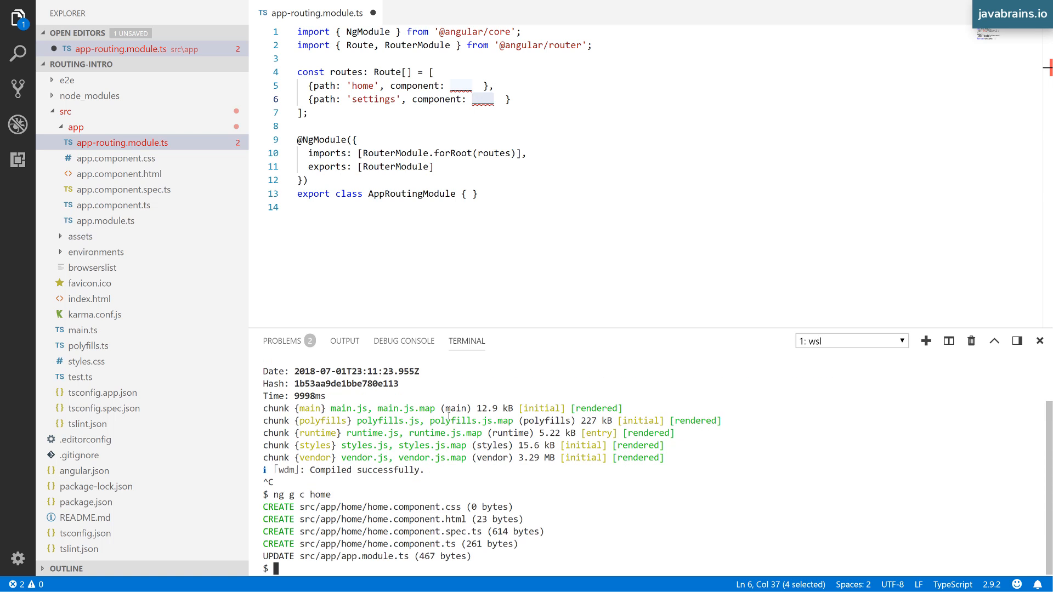
text(ng g c hom)
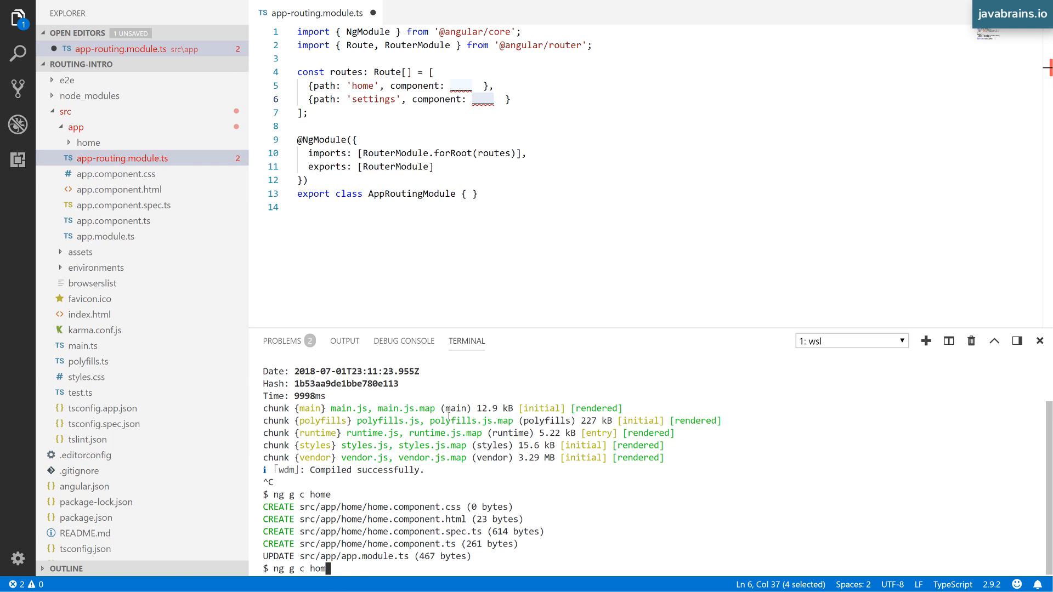
text(settings)
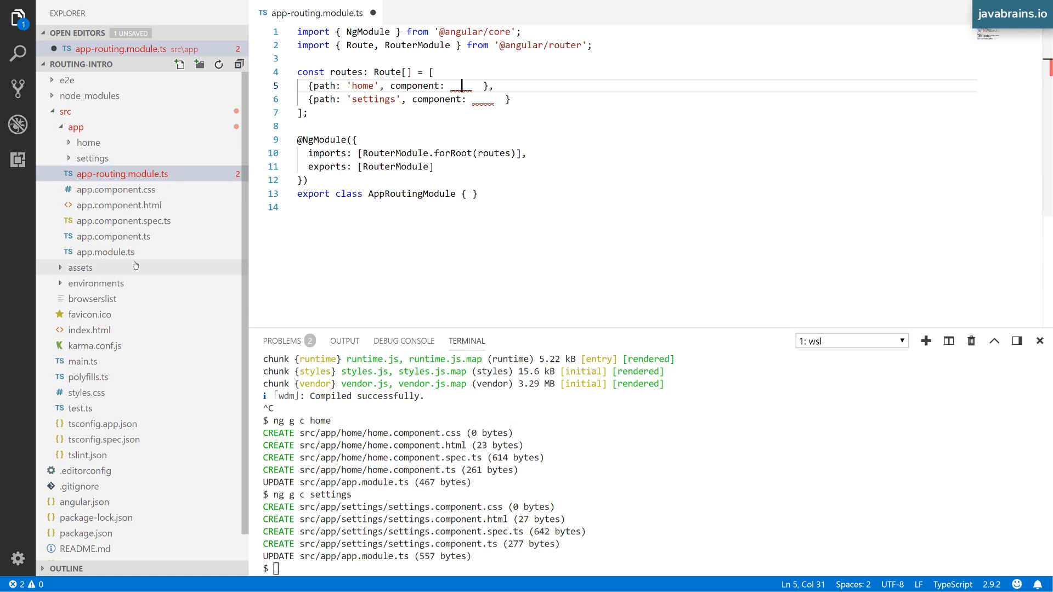
Copy the HomeComponent and SettingsComponent imports from app.module.ts into app-routing.module.ts
click(105, 252)
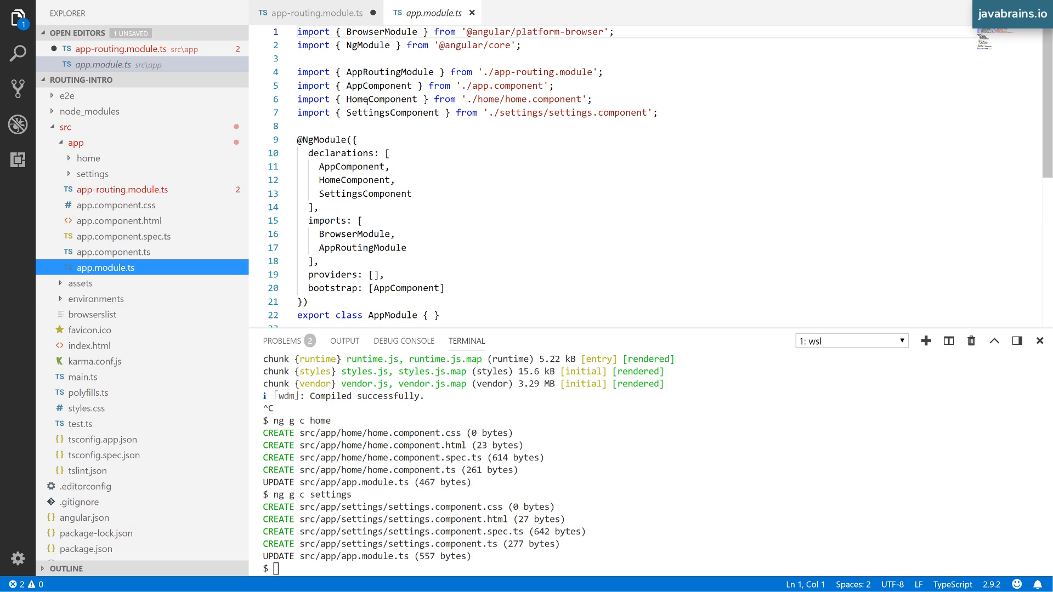
double_click(392, 112)
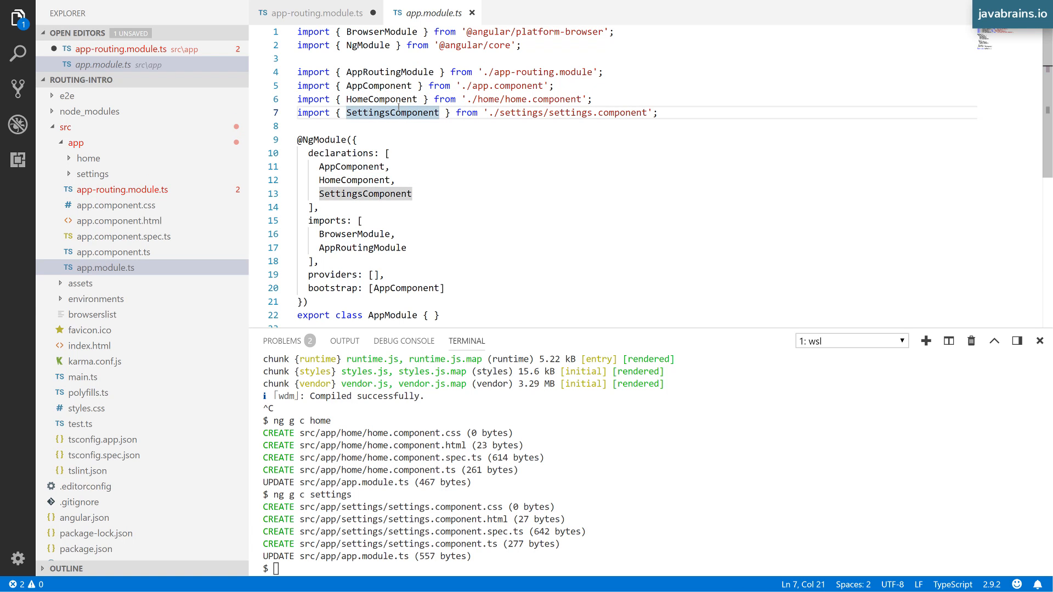
drag(428, 112, 657, 112)
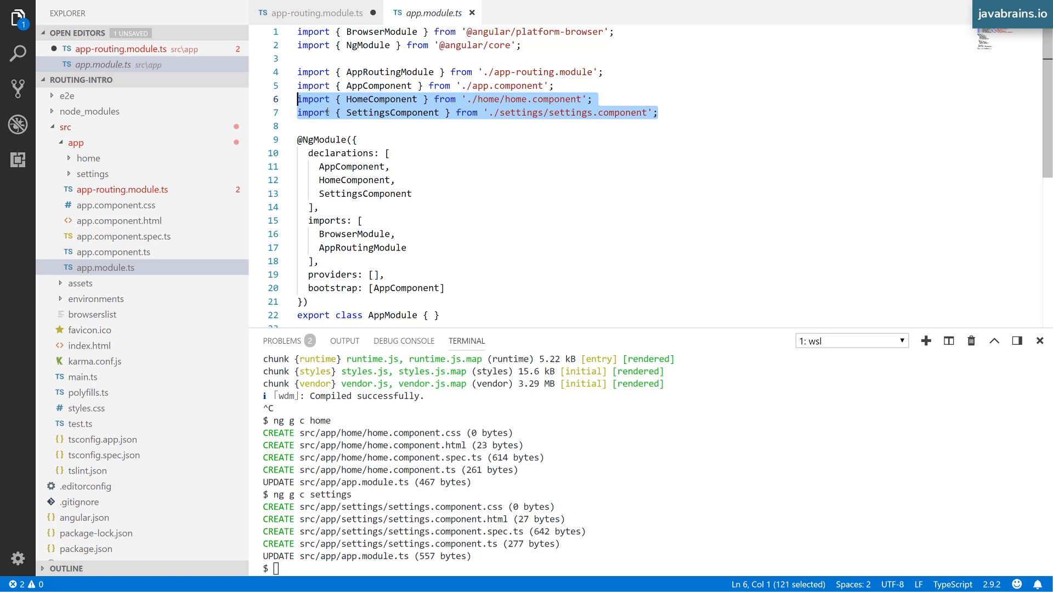
click(318, 14)
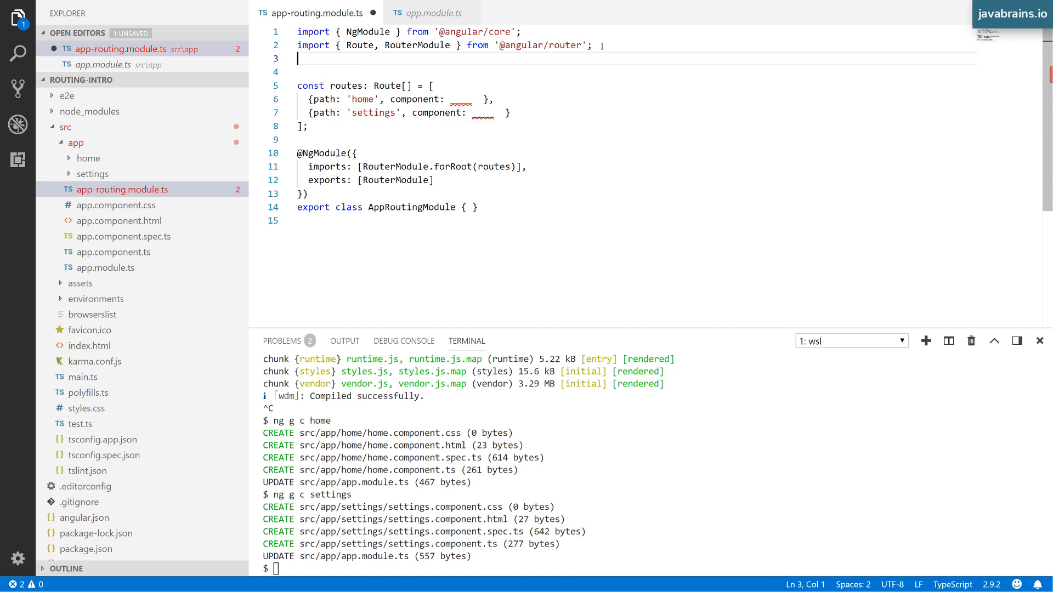
text(import { HomeComponent } from './home/home.component';)
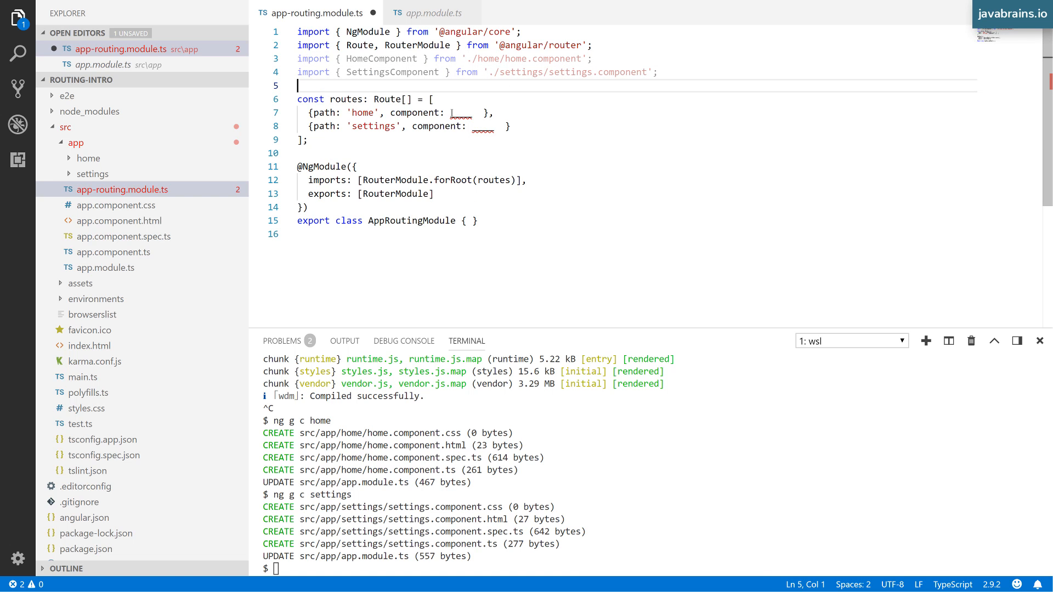
text(HomeComponent)
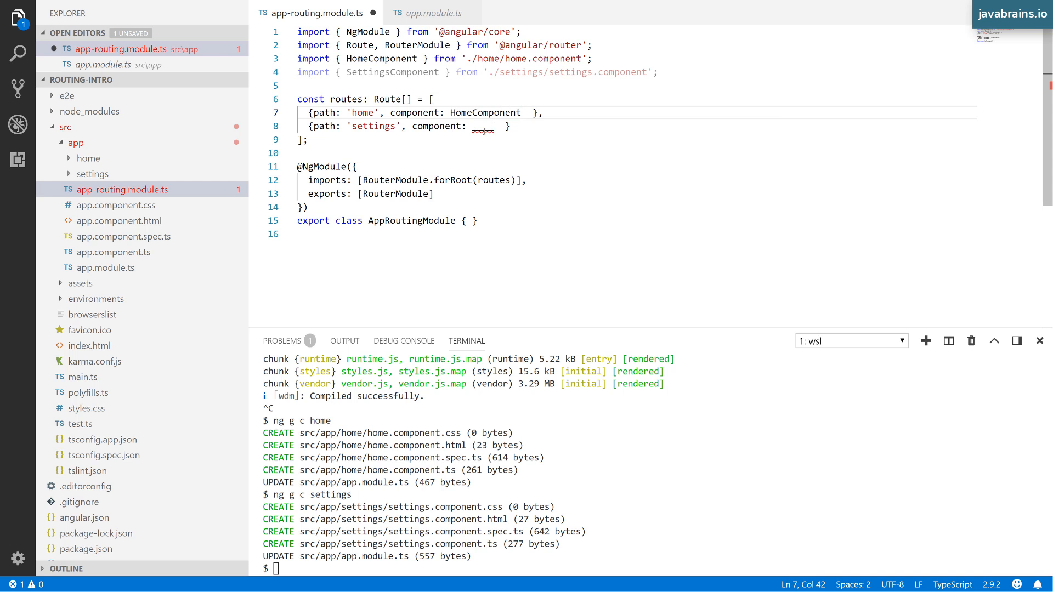
text(SettingsComponent)
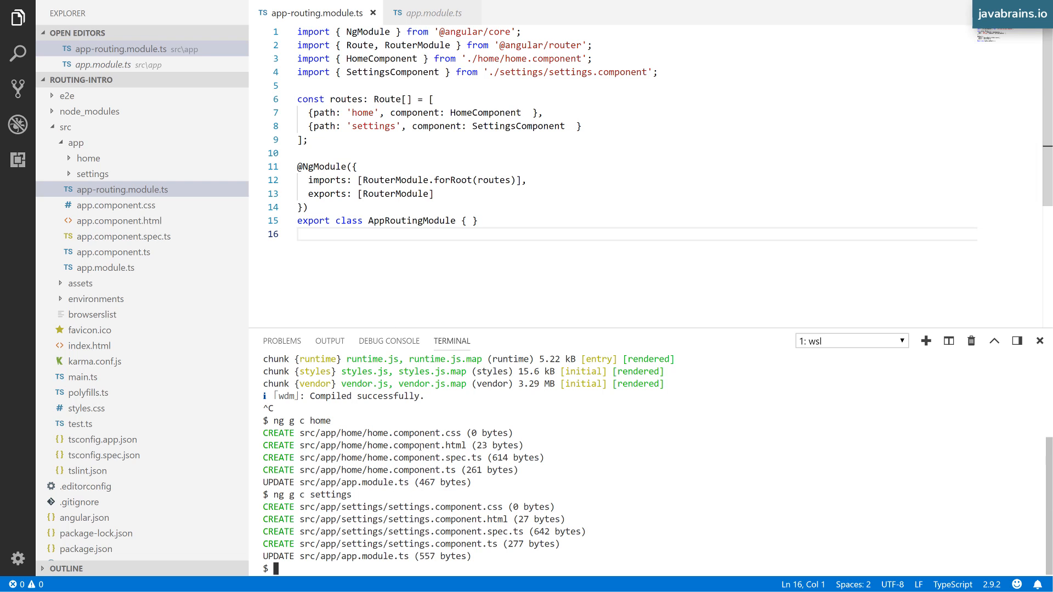
Set the home and settings routes' components to HomeComponent and SettingsComponent, and save
double_click(362, 112)
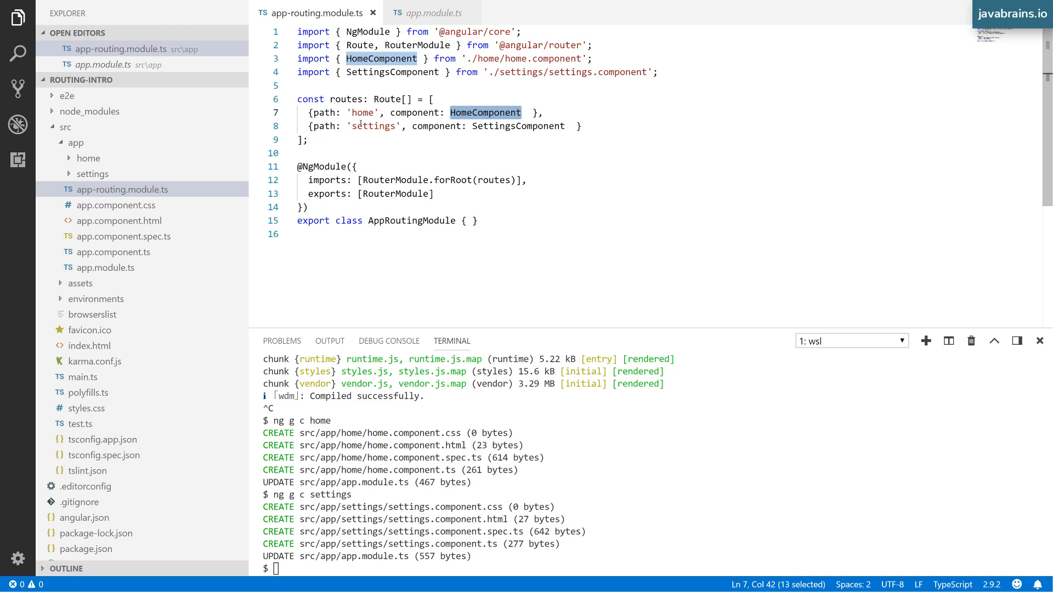
double_click(519, 126)
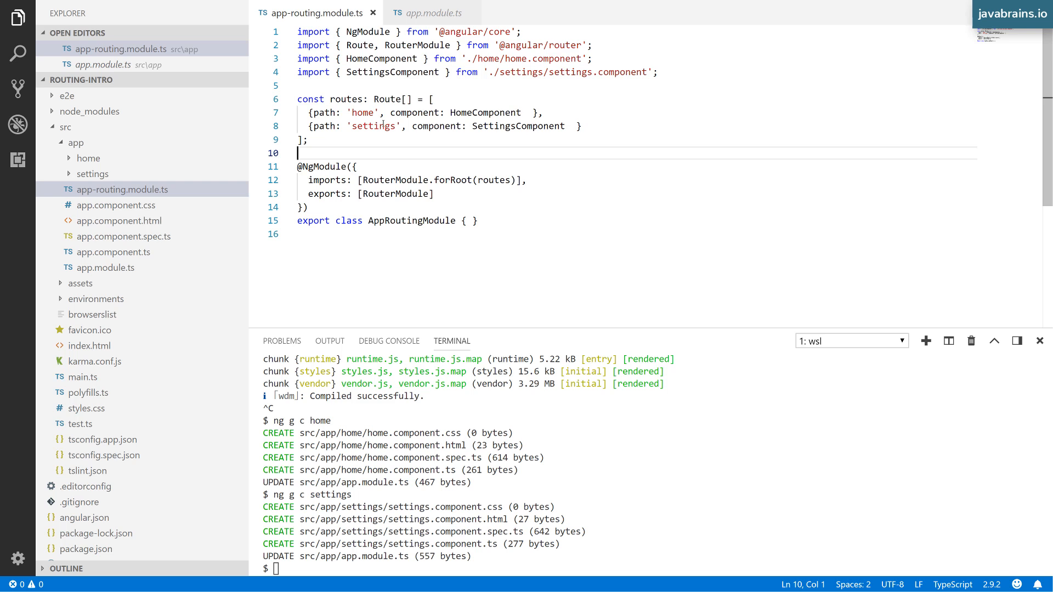
double_click(363, 112)
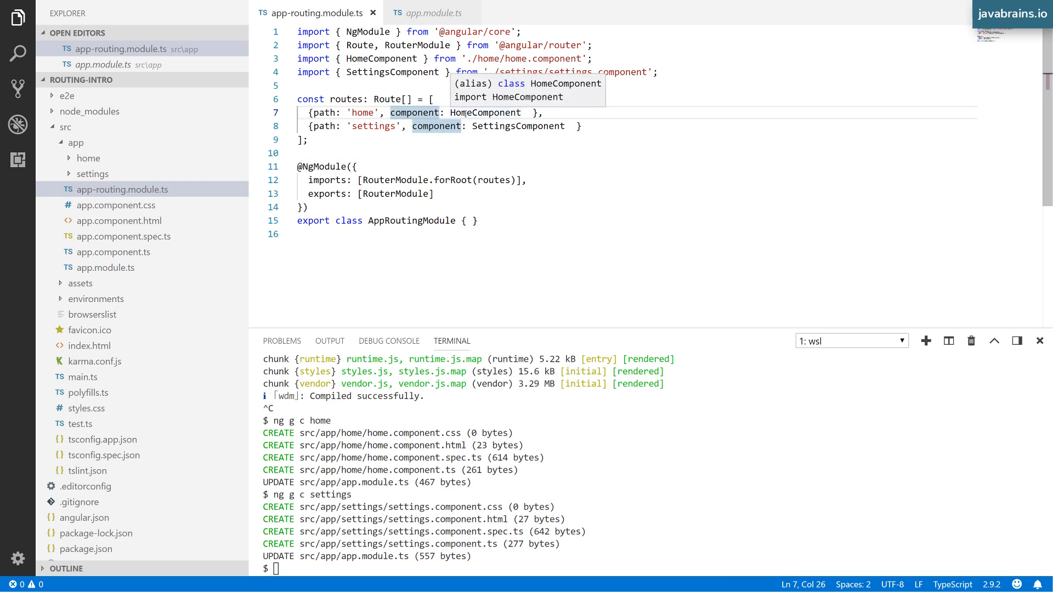
click(483, 126)
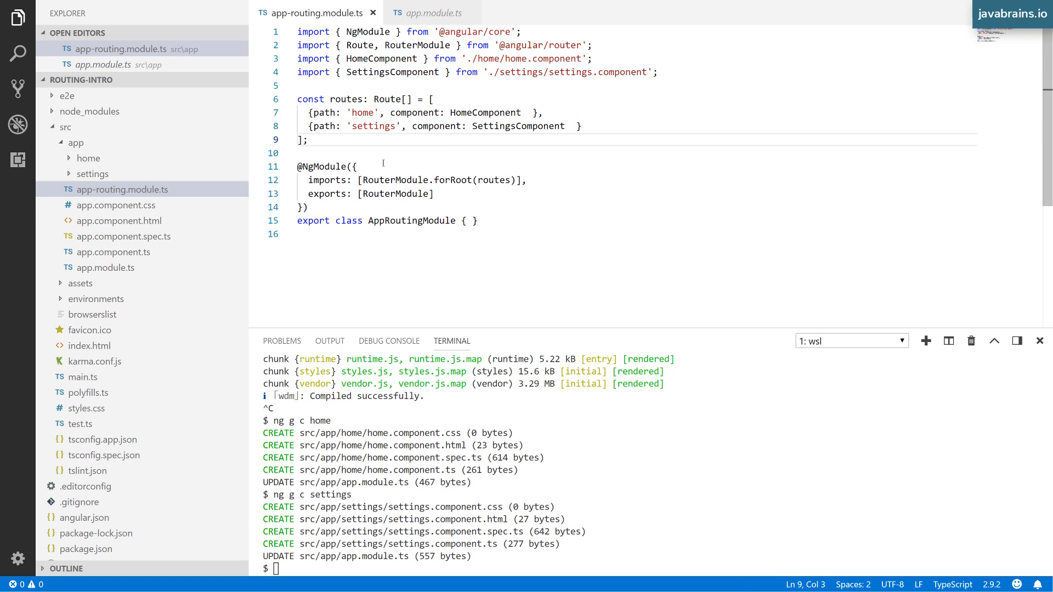
mouse_move(424, 152)
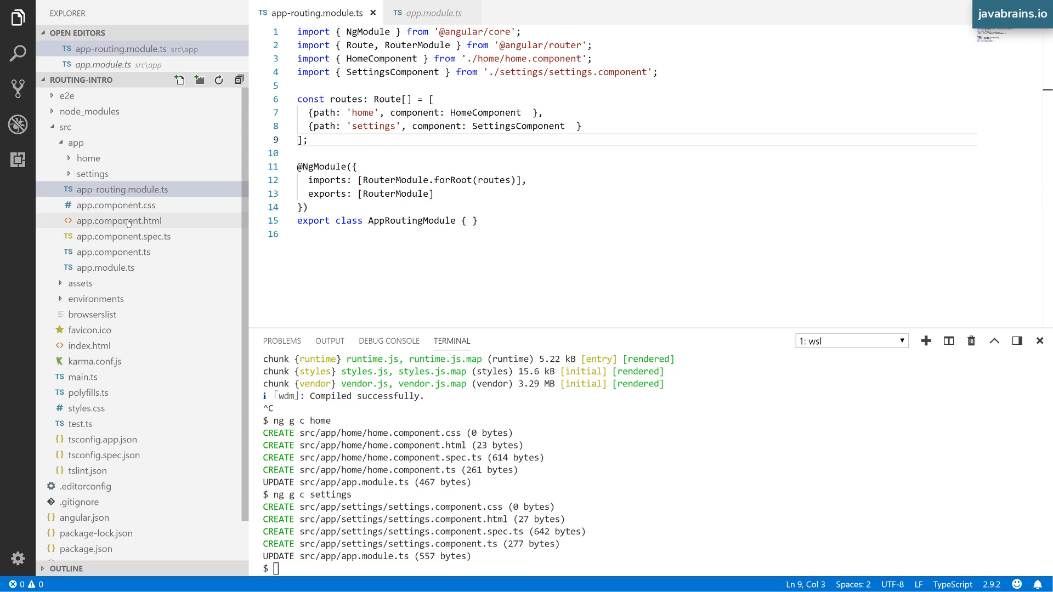
Replace app.component.html's contents with only <router-outlet></router-outlet>, then view the routing module
click(119, 220)
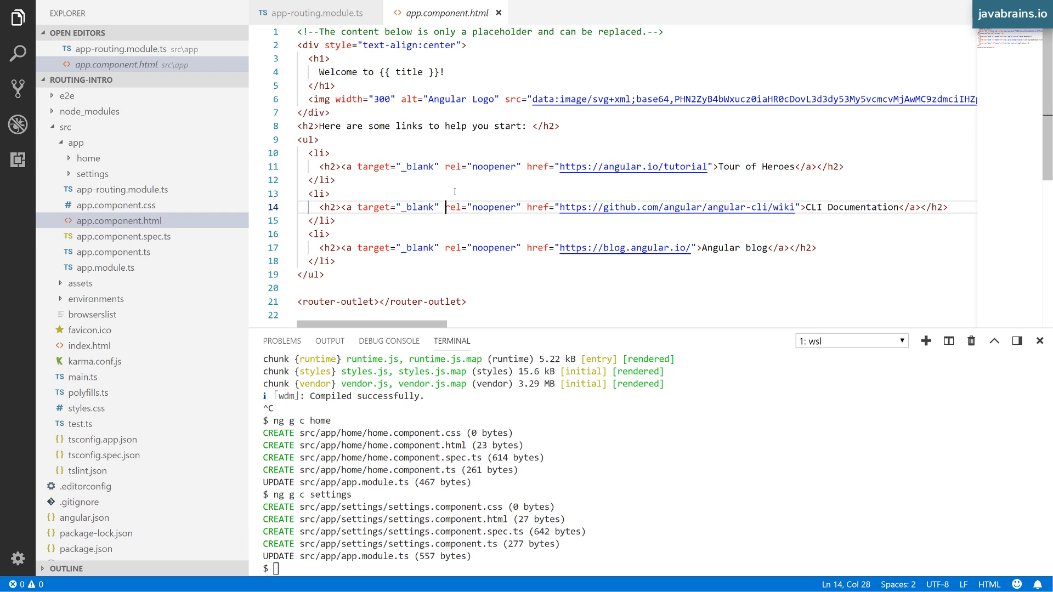
click(308, 100)
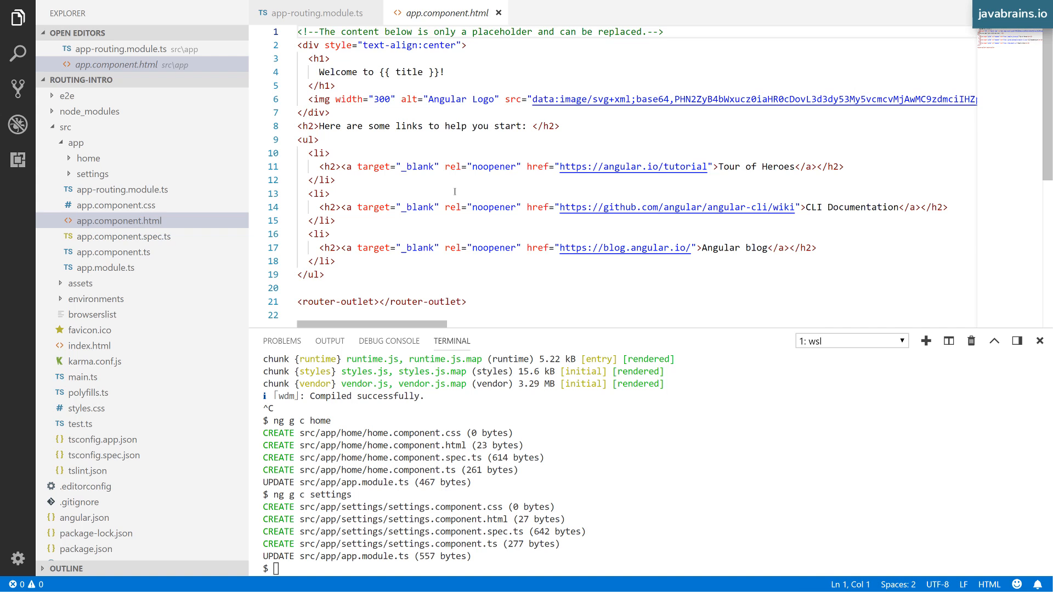
key(ctrl+a)
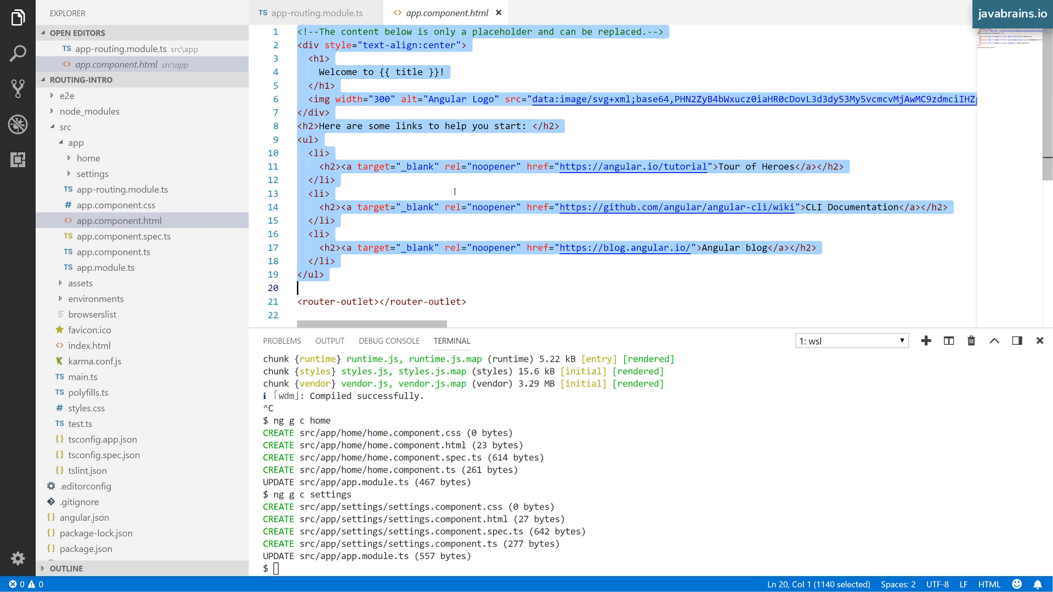
key(Delete)
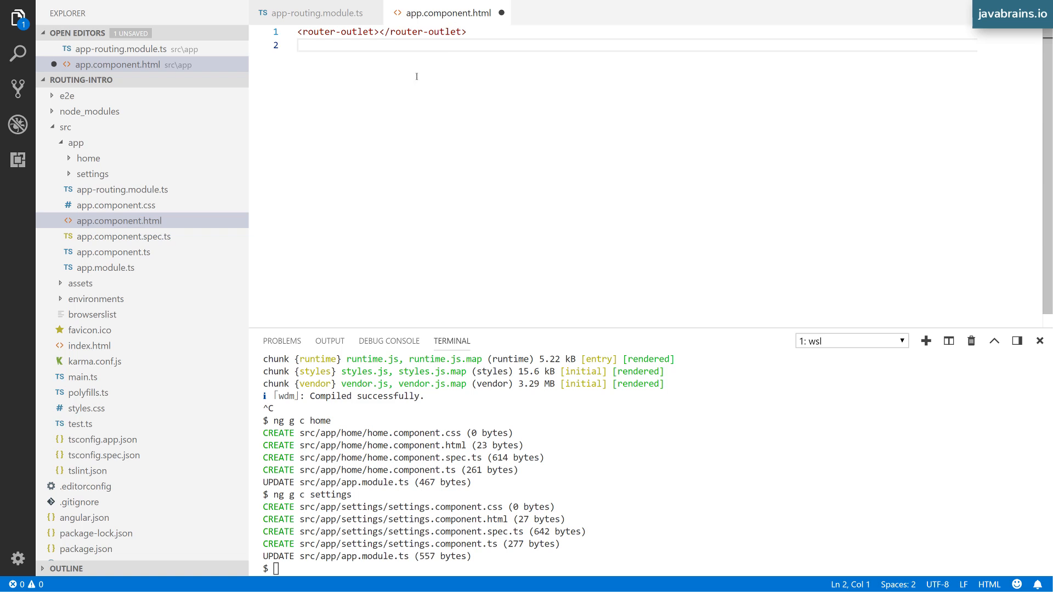
drag(299, 32, 466, 32)
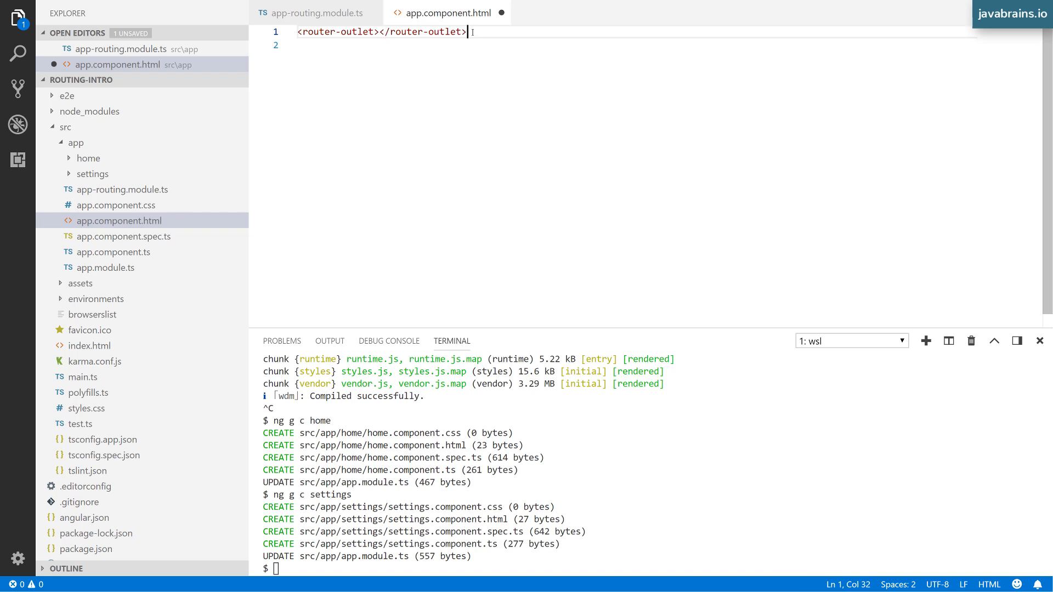
key(Enter)
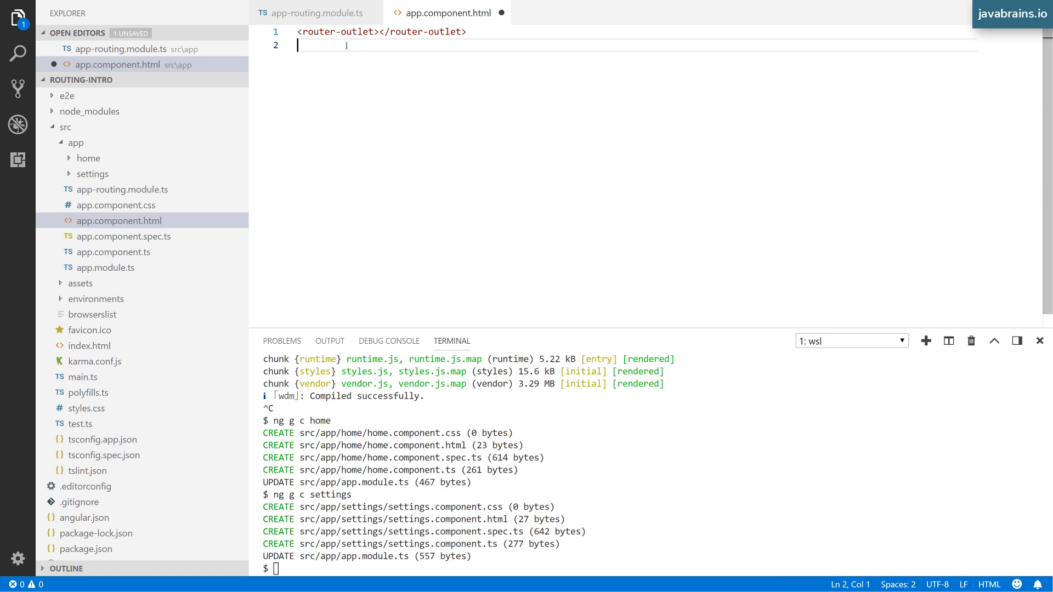
mouse_move(347, 43)
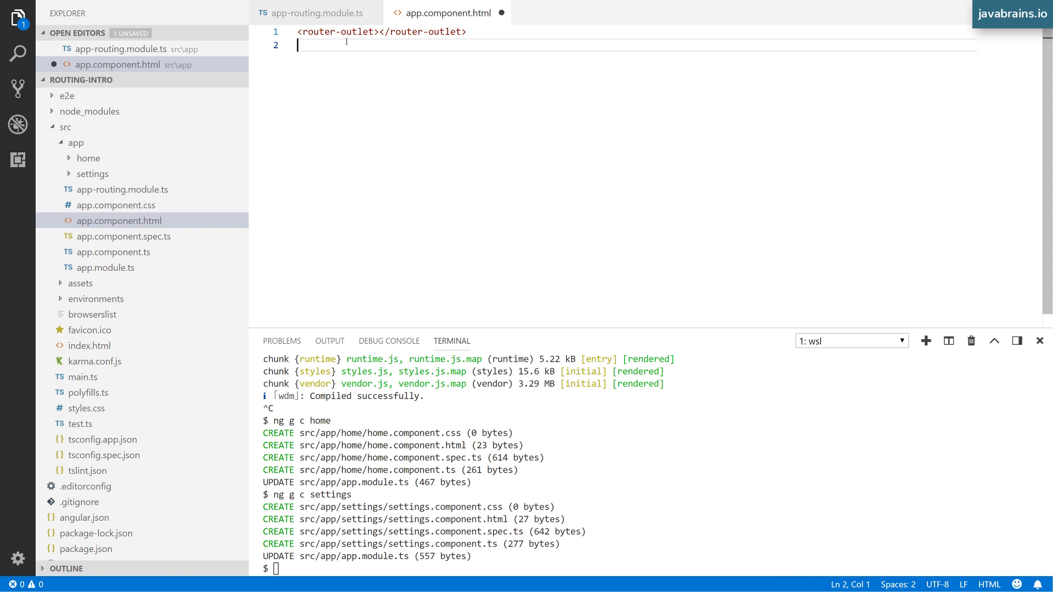
mouse_move(312, 59)
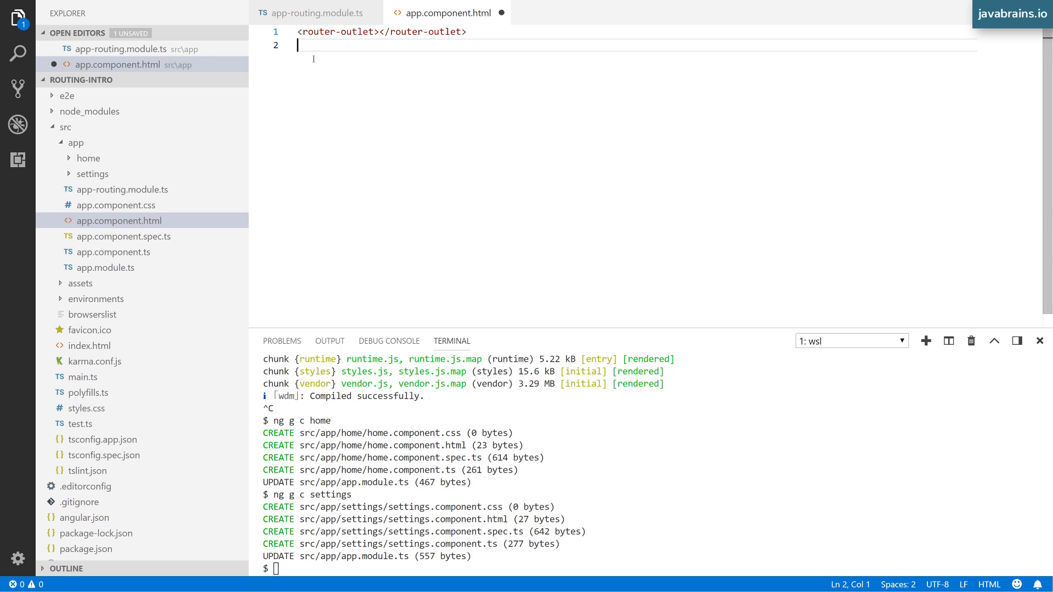
click(314, 13)
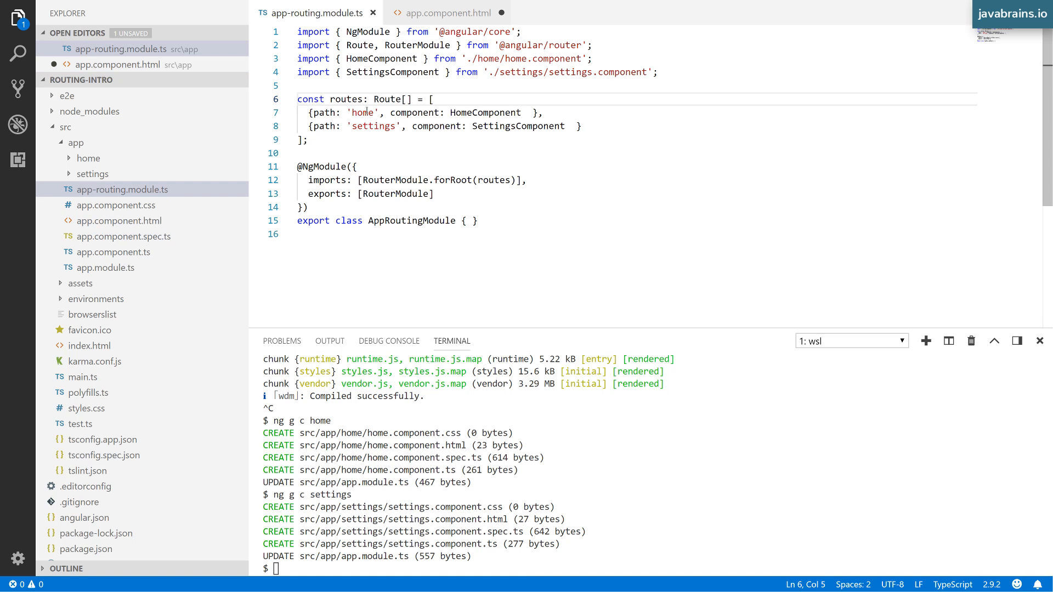
Review HomeComponent in the home route and open, then close, home.component.html
double_click(362, 113)
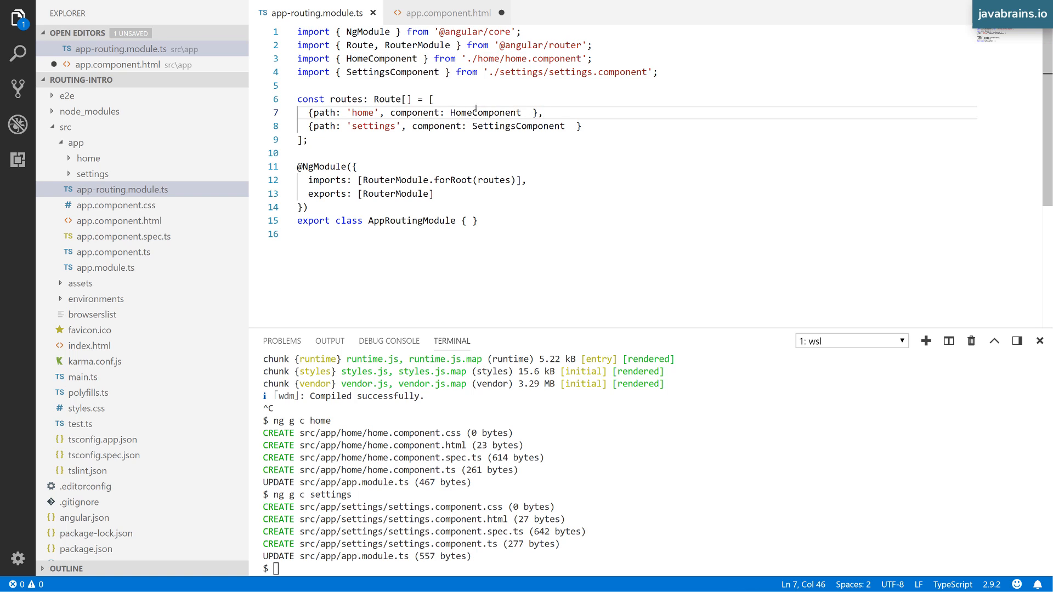
double_click(485, 112)
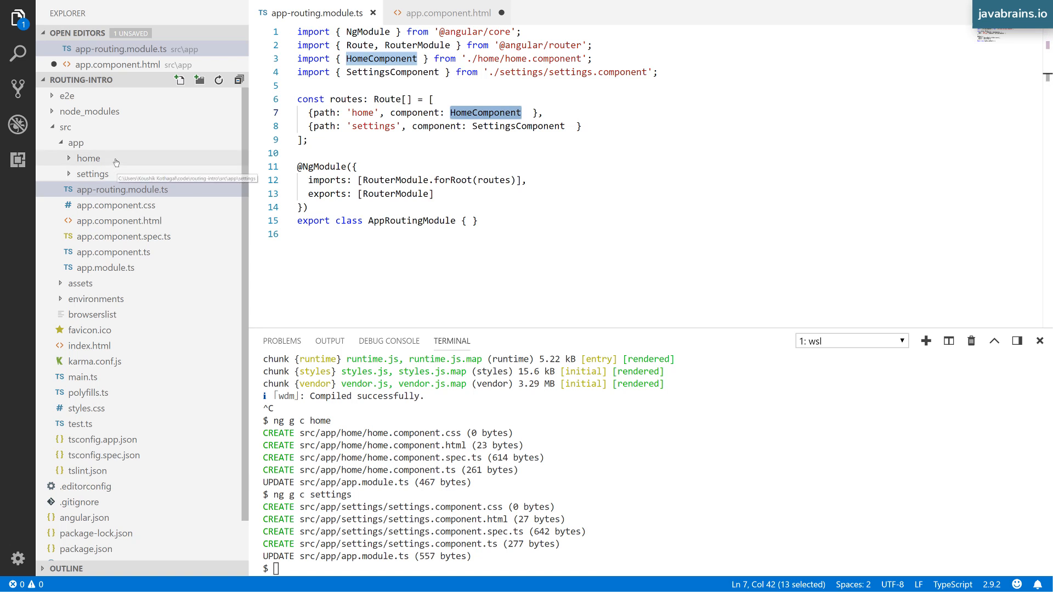
click(88, 158)
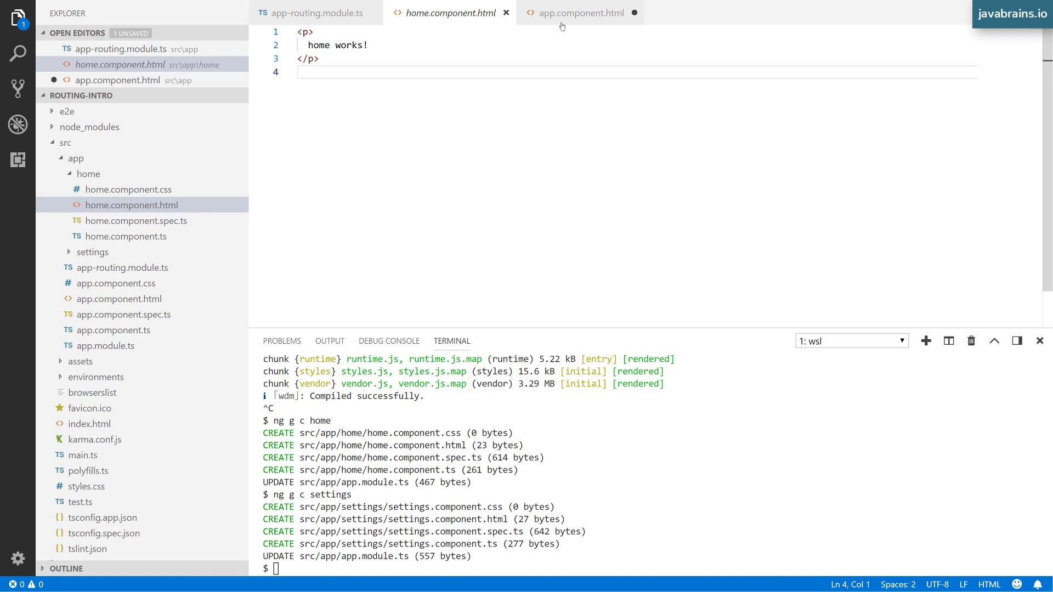
click(313, 13)
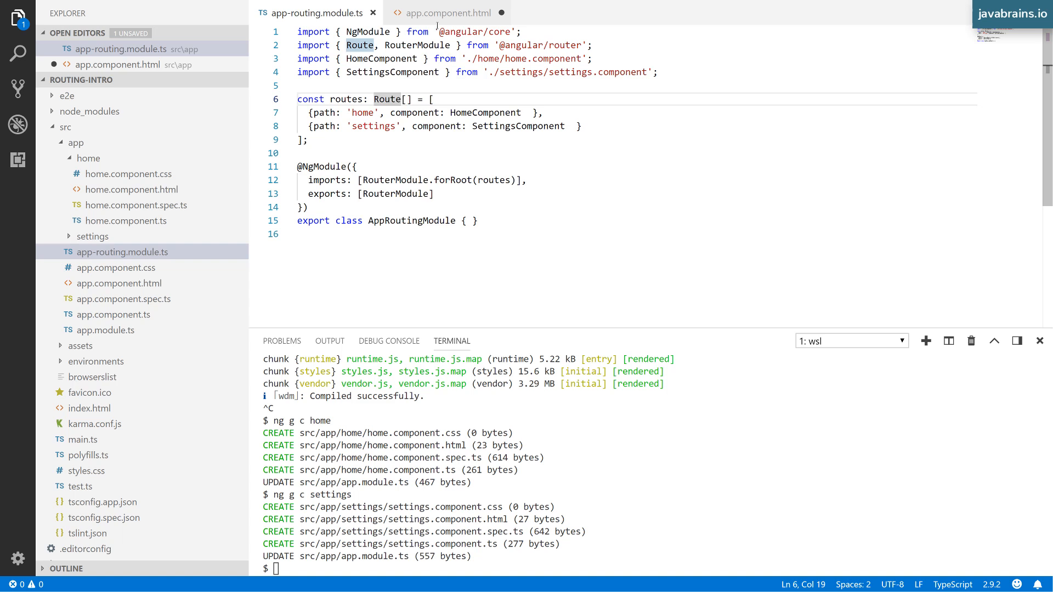
click(449, 13)
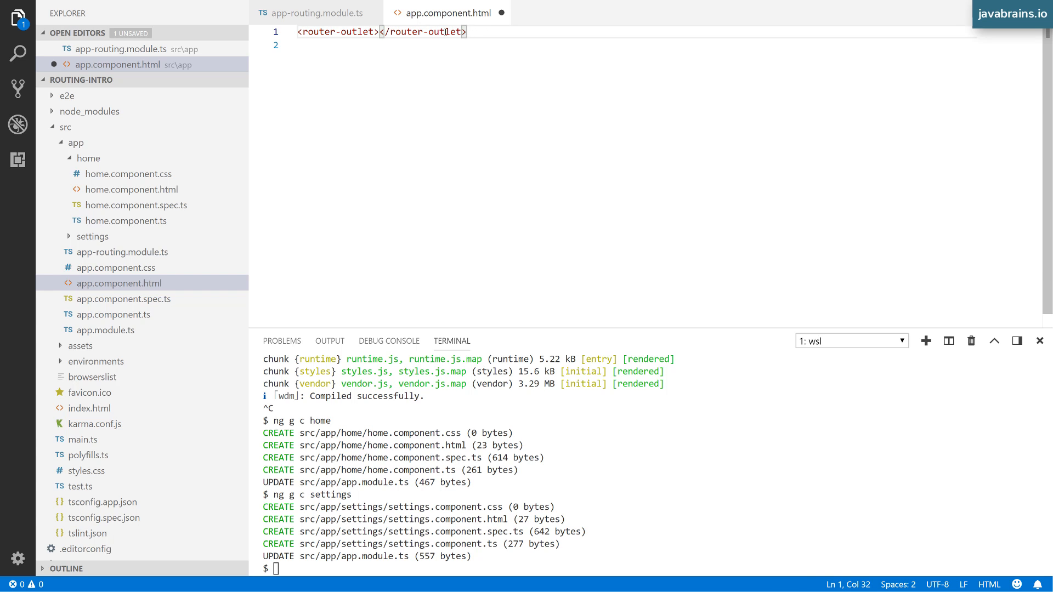
double_click(319, 31)
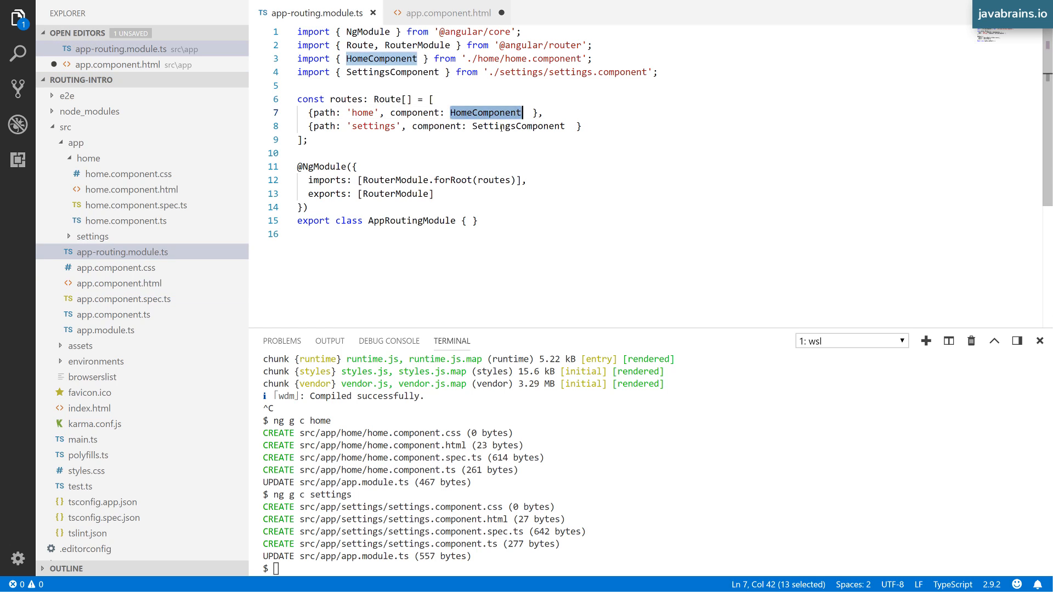
Move the closing router-outlet tag onto a later line in app.component.html and save
click(447, 13)
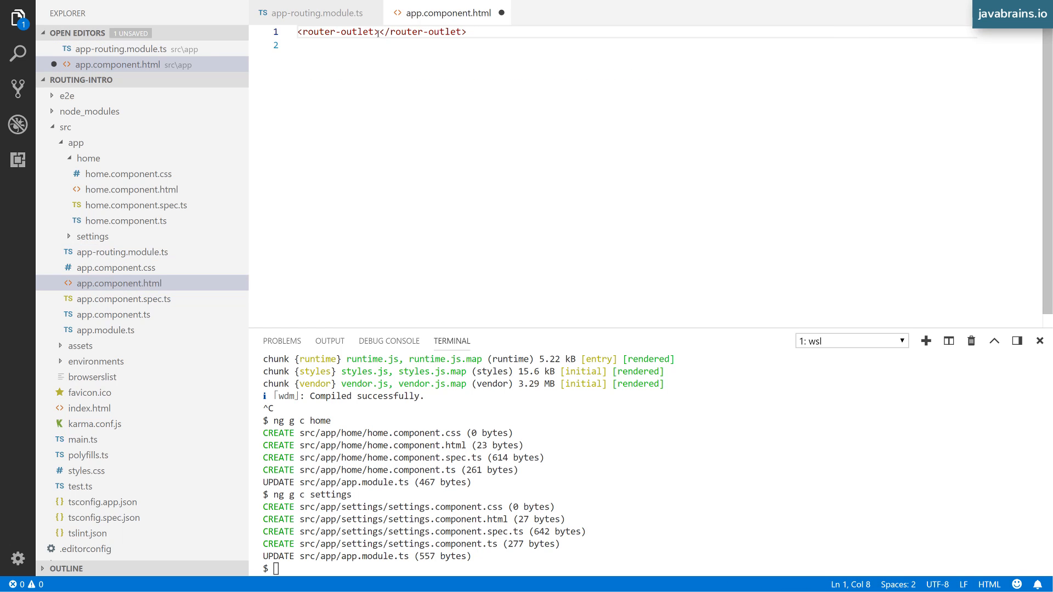
key(Enter)
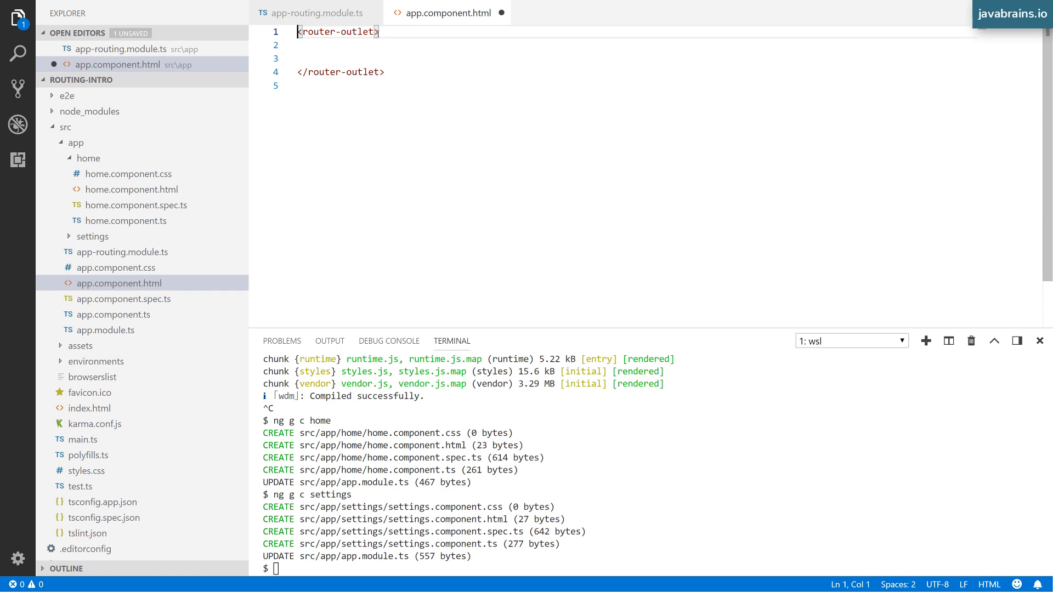
click(337, 12)
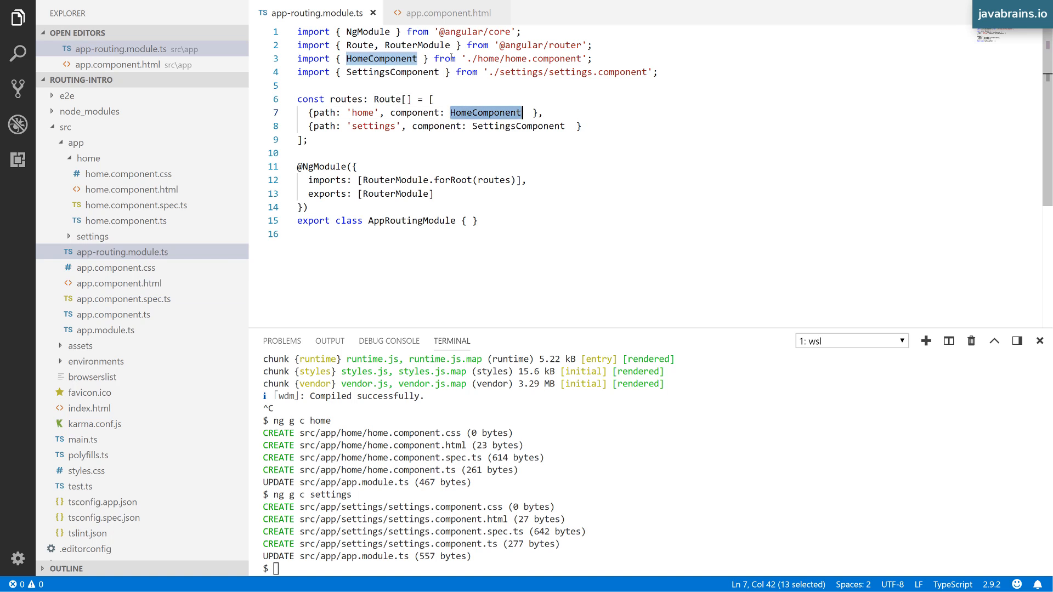
click(451, 13)
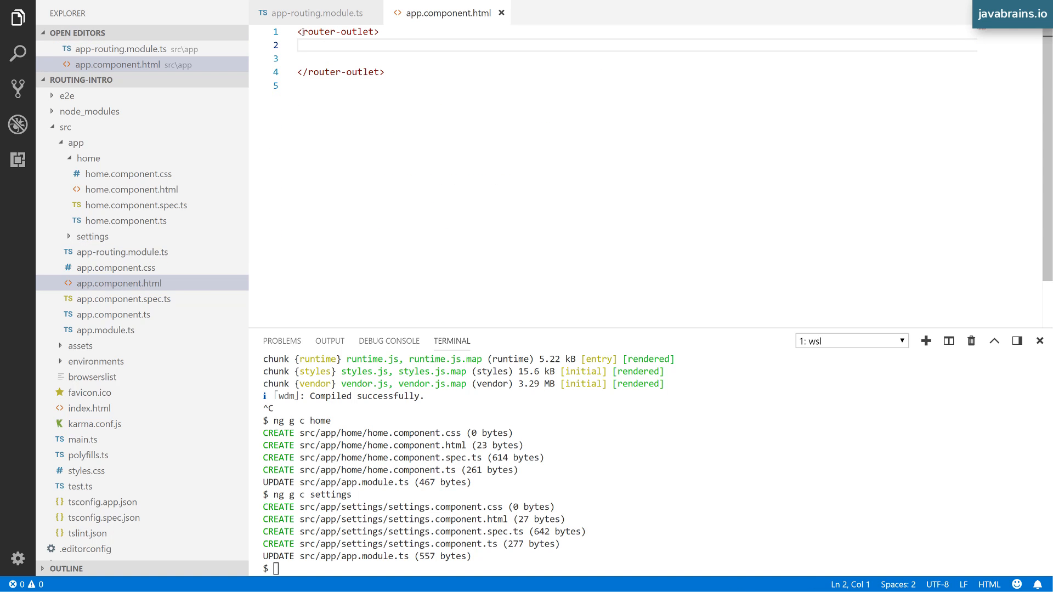
click(309, 13)
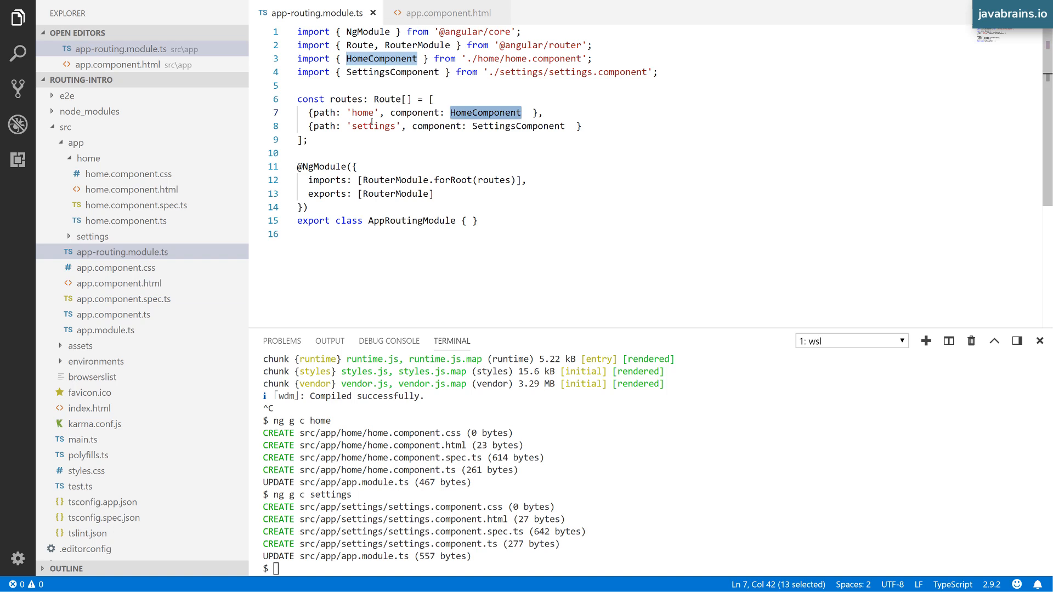
double_click(519, 126)
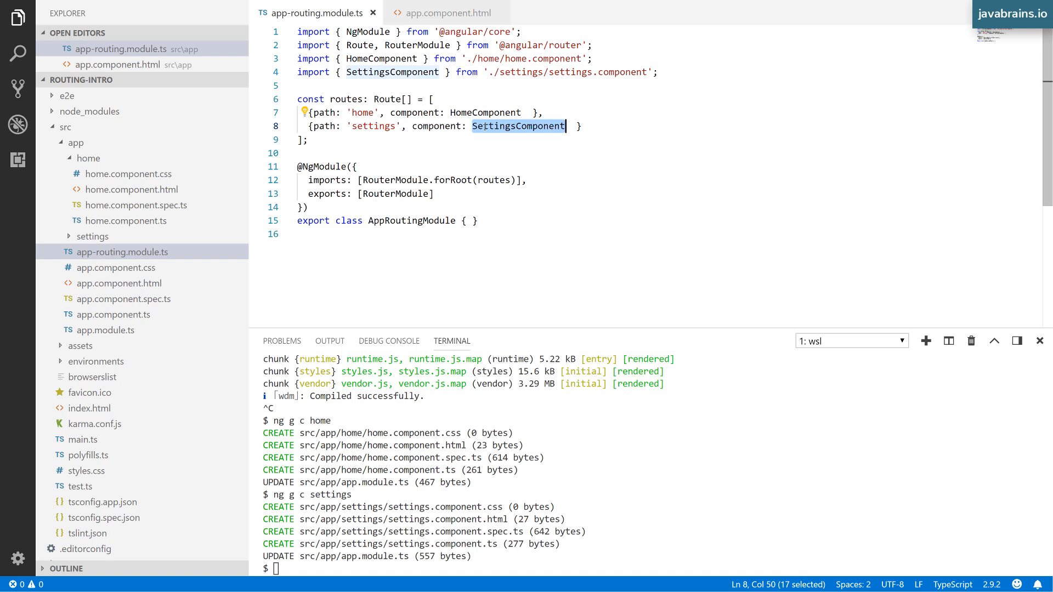
click(445, 12)
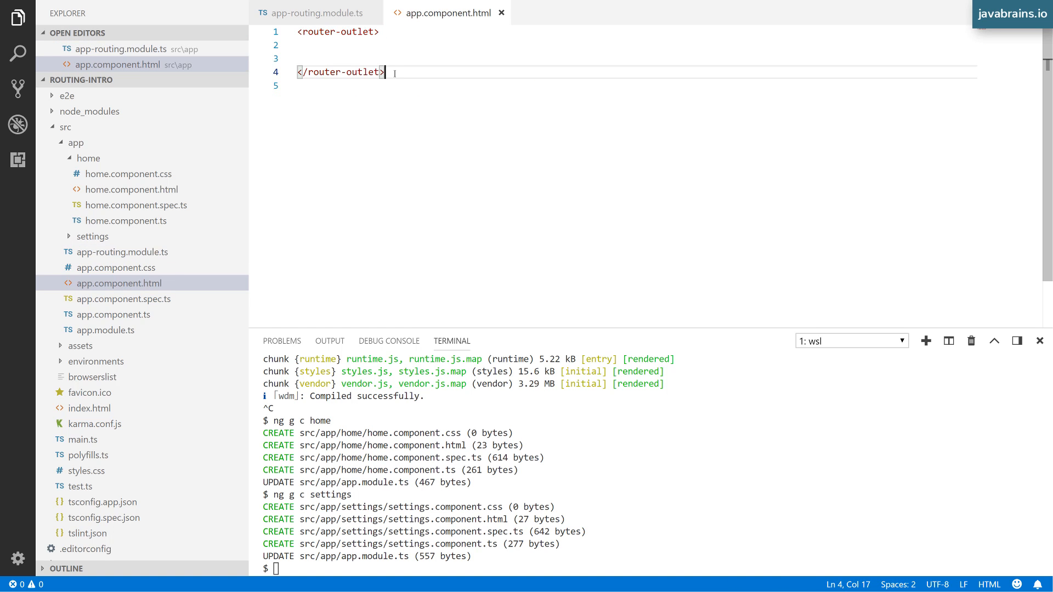
mouse_move(377, 160)
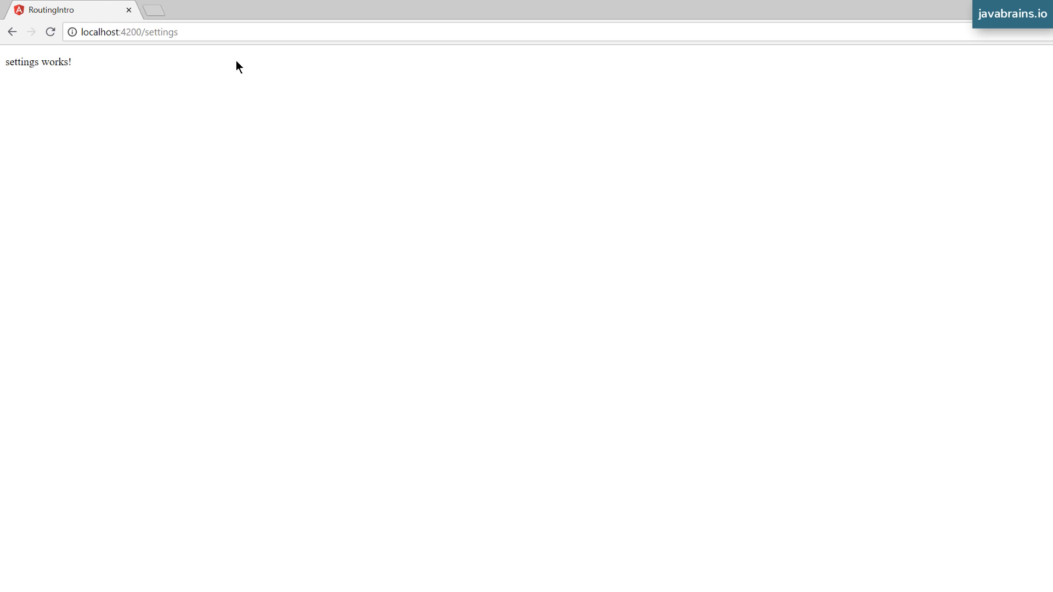
mouse_move(243, 62)
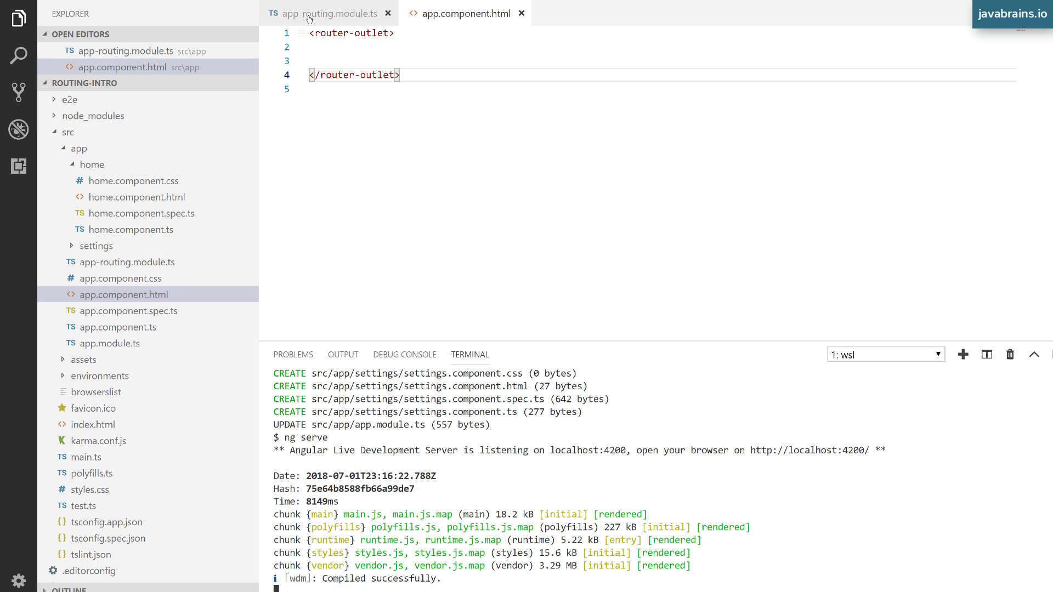
Check the home route, then select the blank lines between the router-outlet tags
click(329, 13)
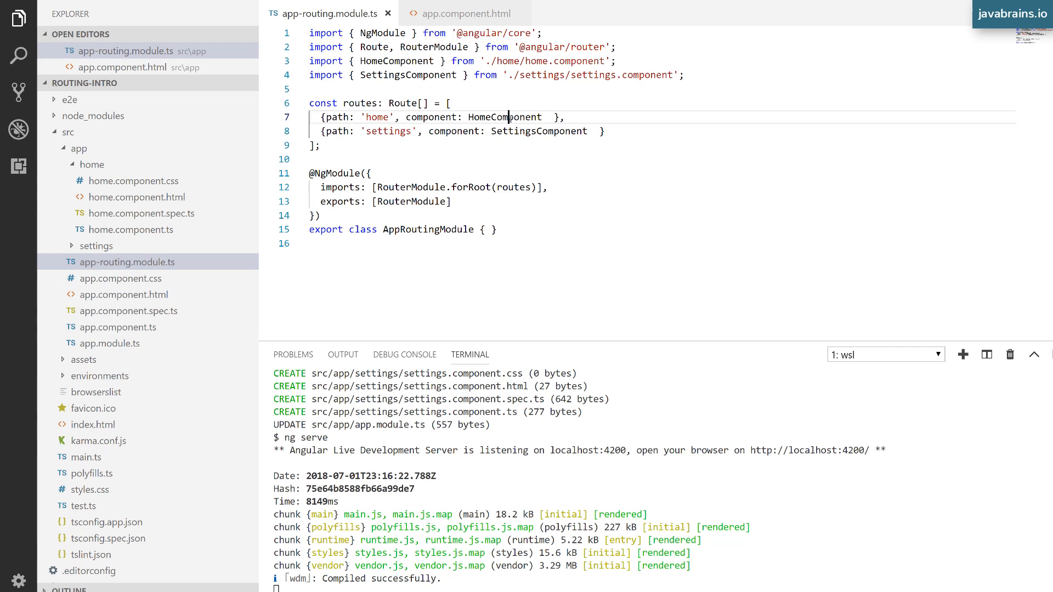
double_click(505, 117)
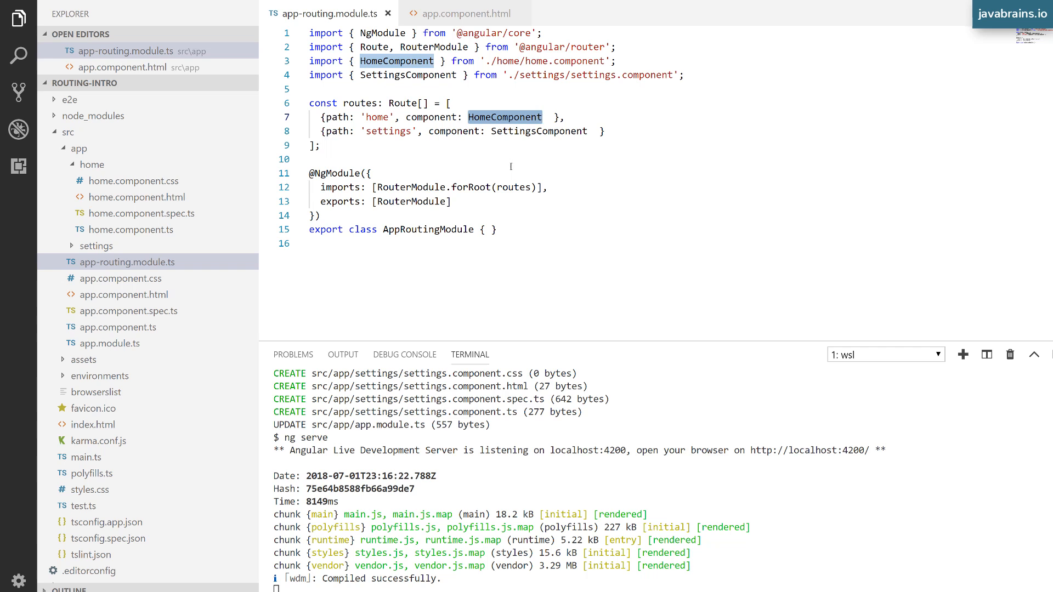
click(460, 12)
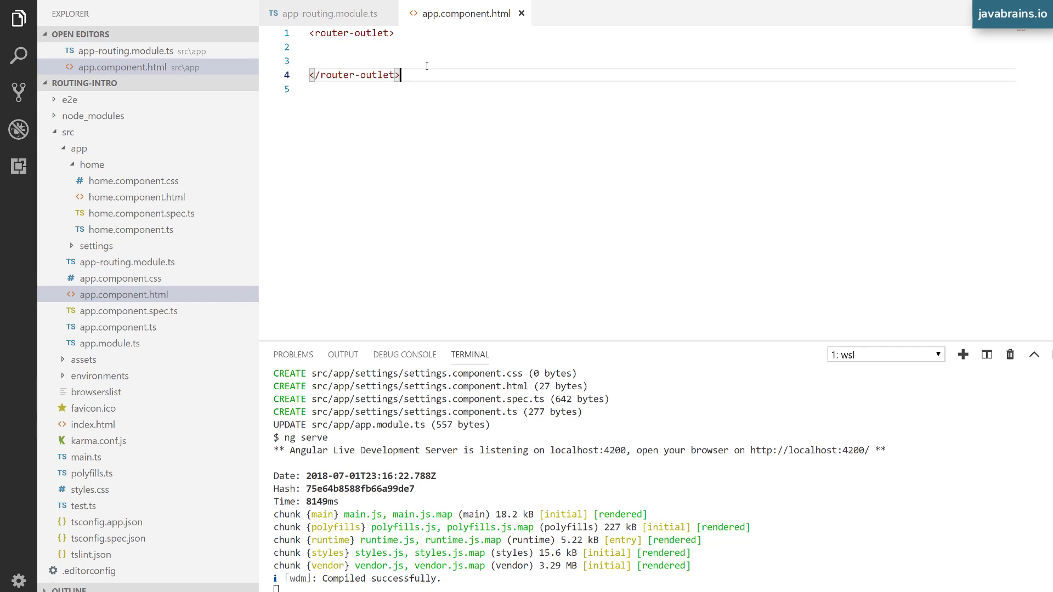
drag(310, 32, 400, 75)
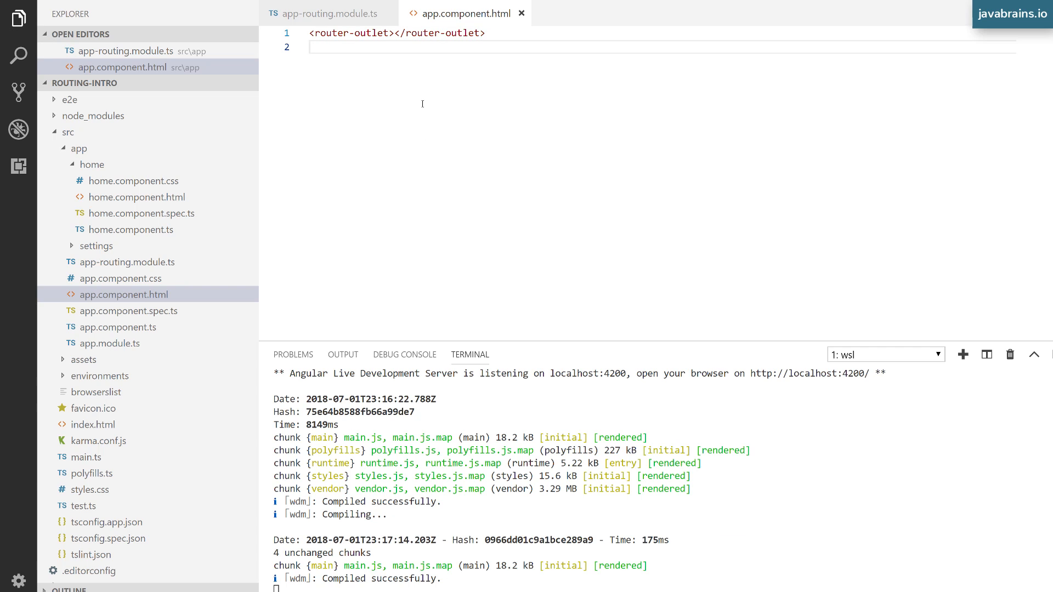
mouse_move(385, 74)
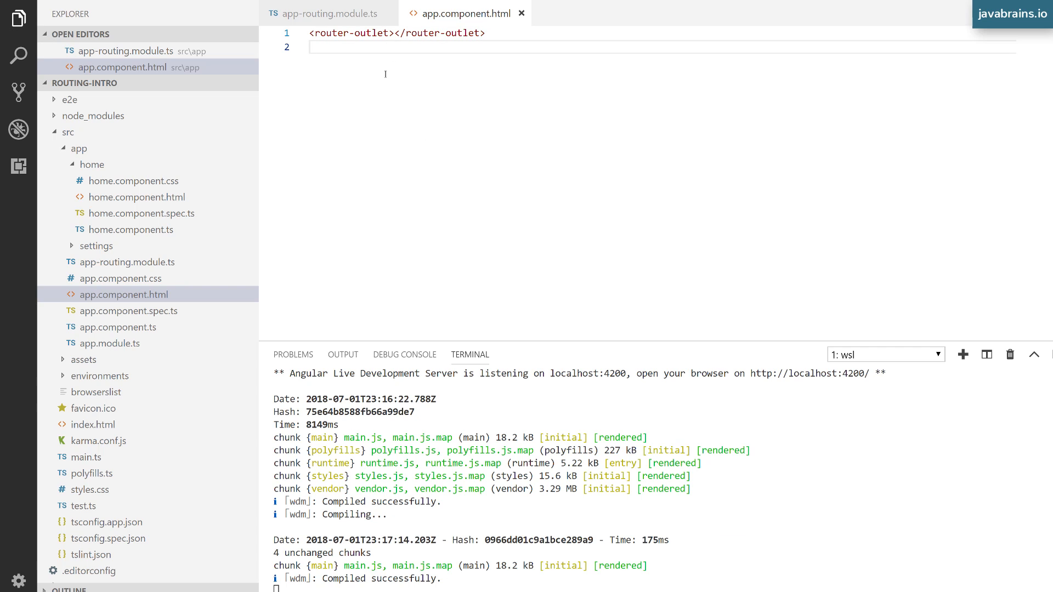
mouse_move(431, 79)
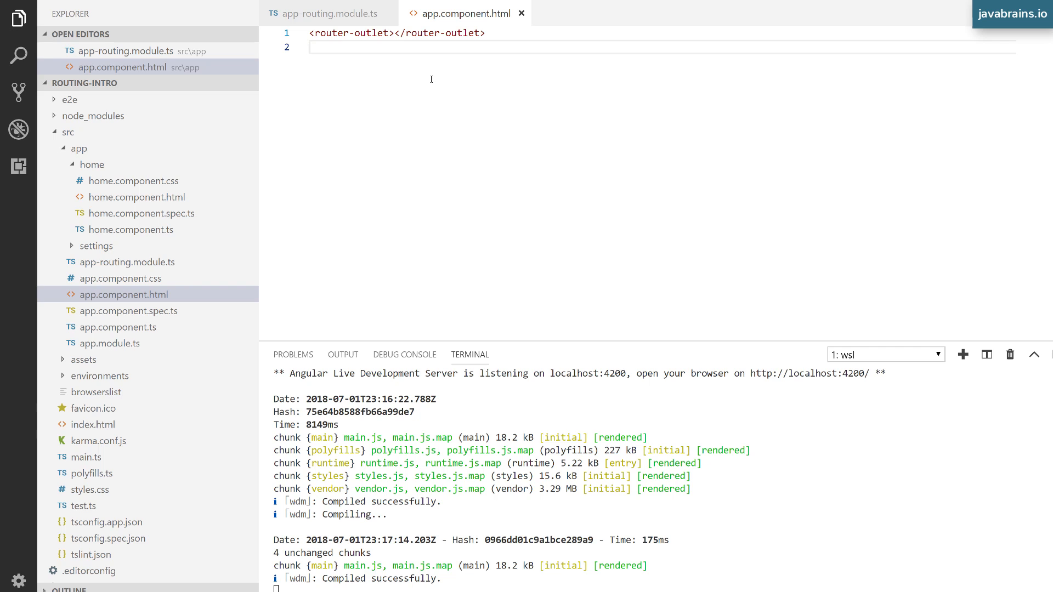